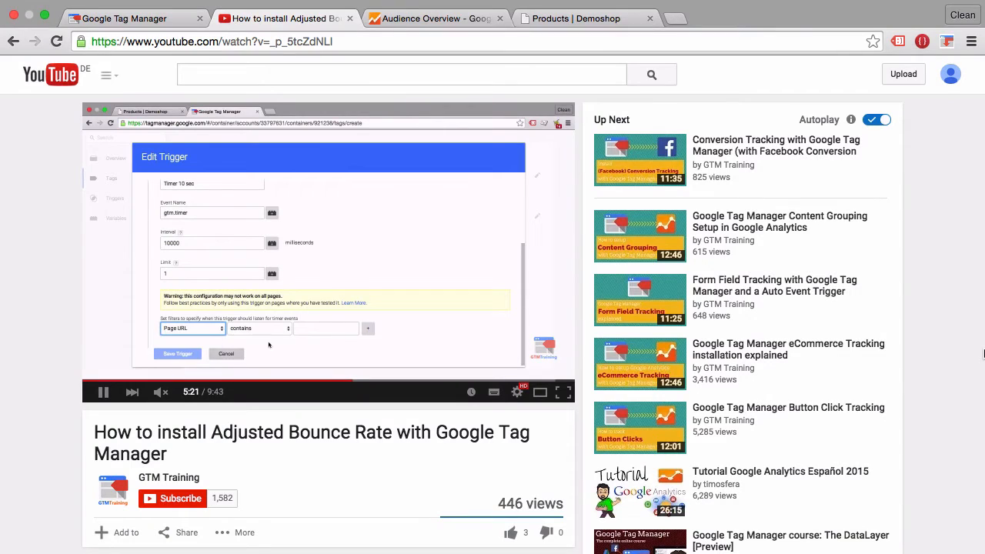
Step: Finish the tutorial's timer-trigger section and switch to the Tag Manager tab for demoshop.com
left_click(258, 329)
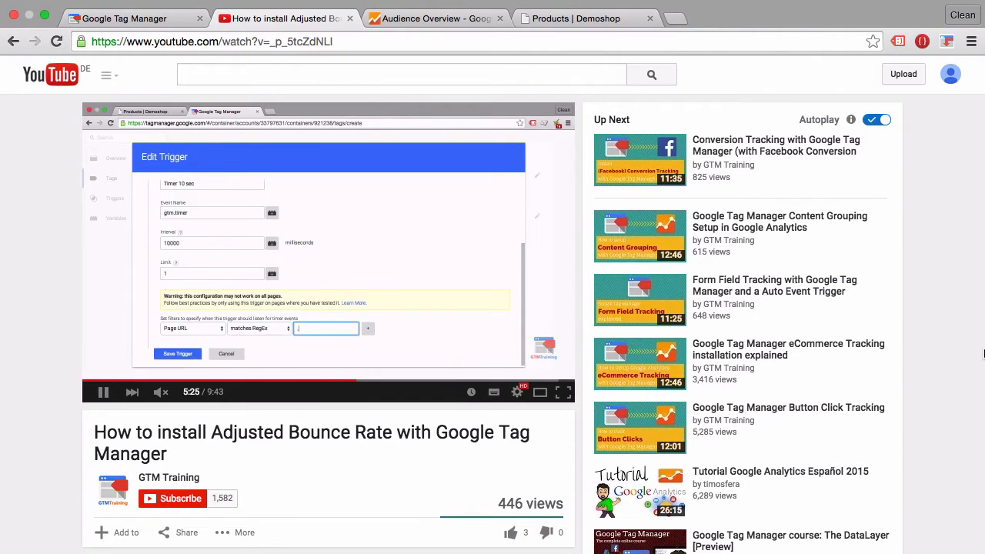
type(".*")
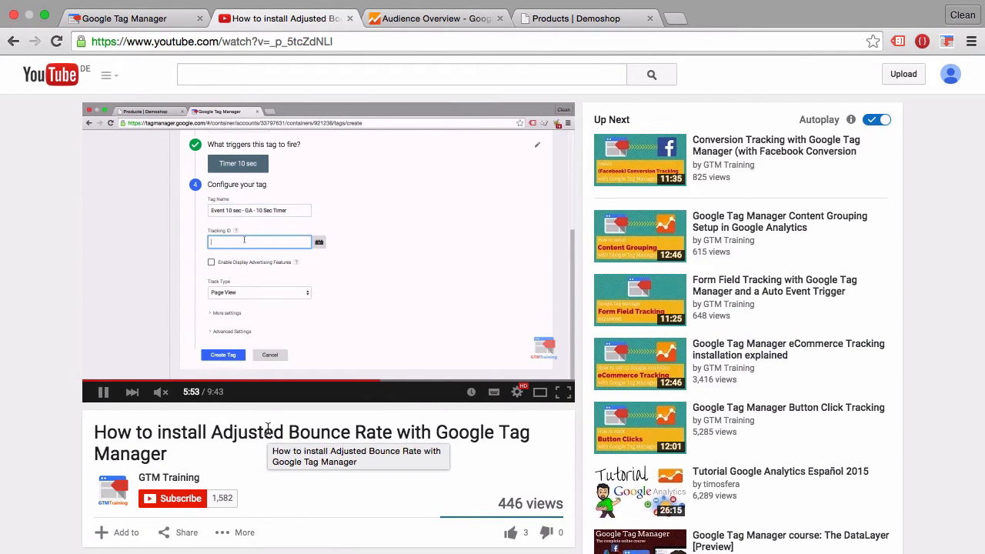
left_click(123, 18)
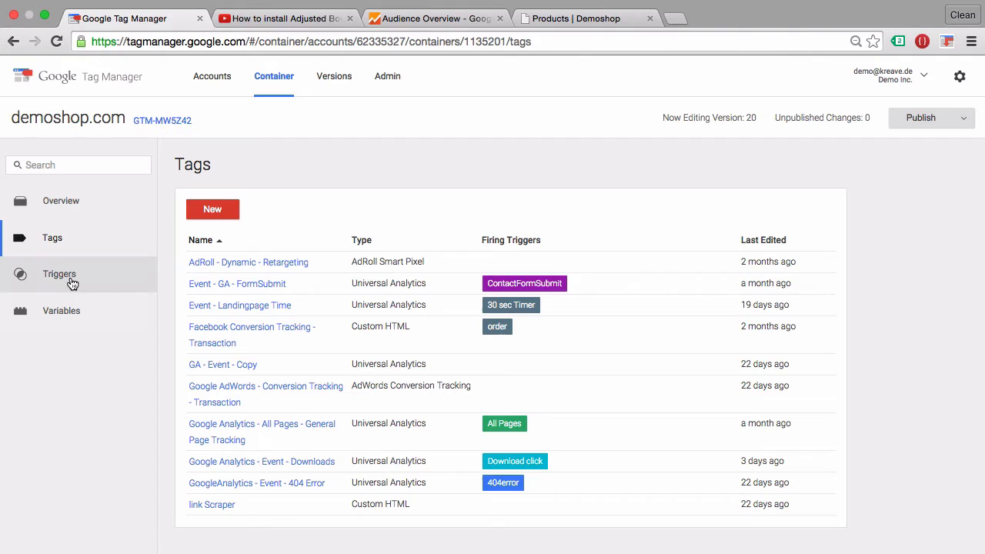
Step: Create a new trigger from the Triggers list and name it 'gtm timer'
left_click(59, 273)
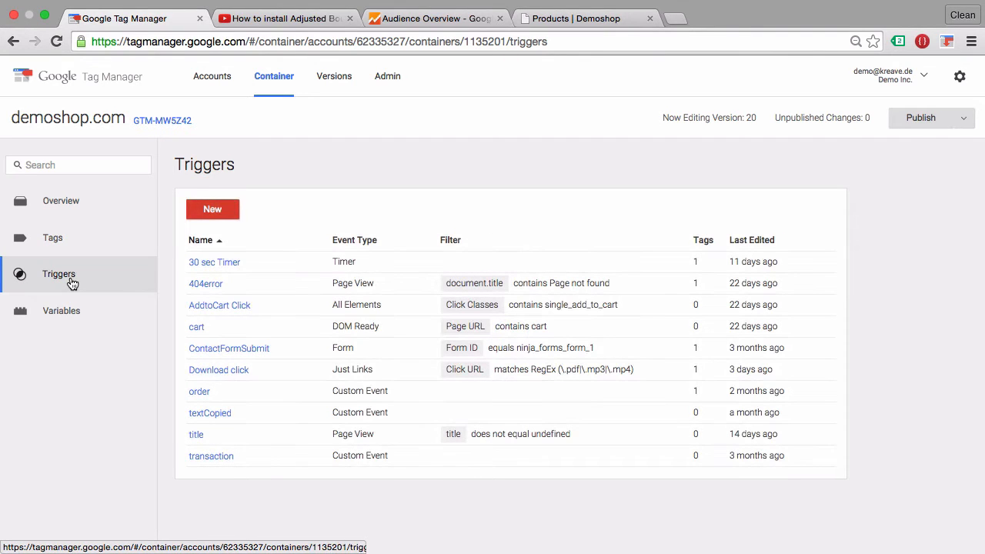
mouse_move(234, 191)
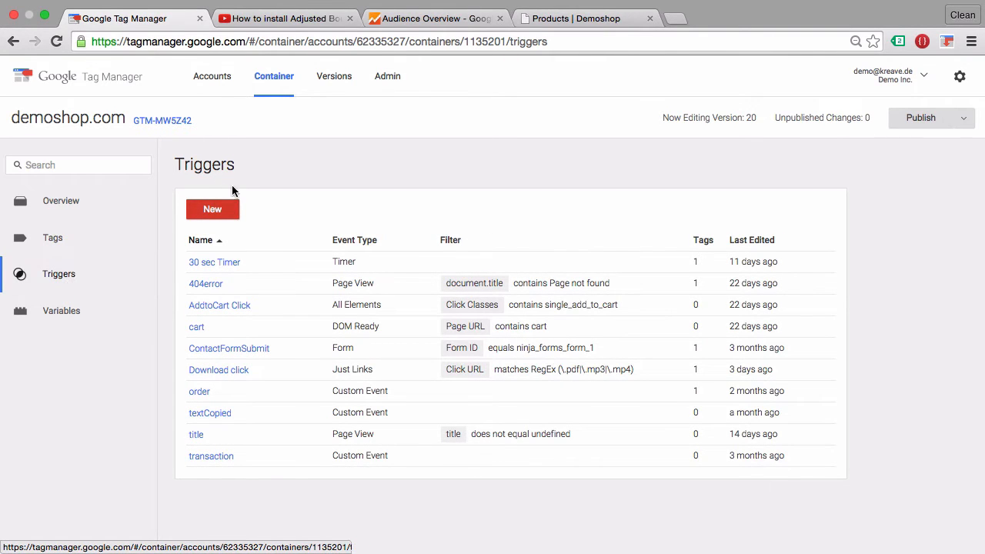
left_click(213, 208)
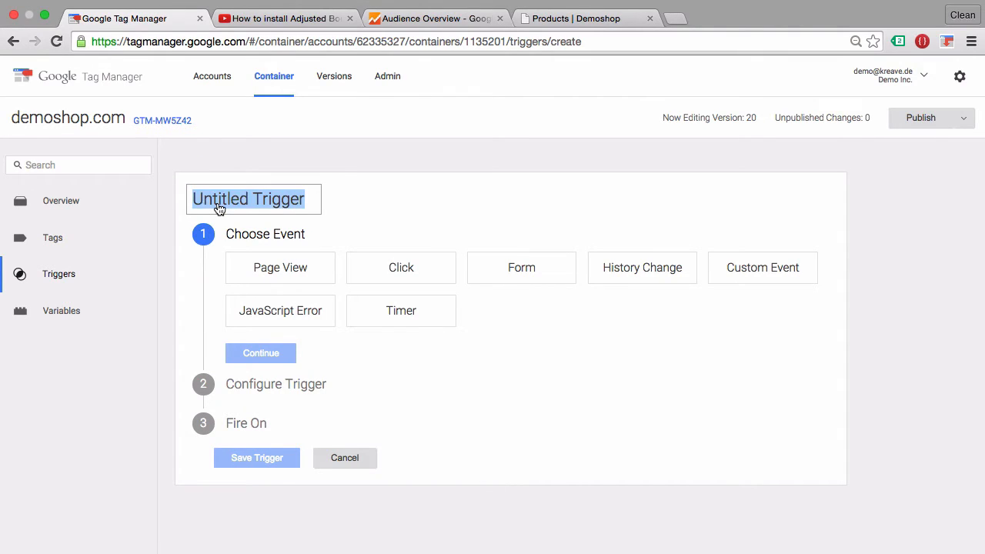
type("gtm timer")
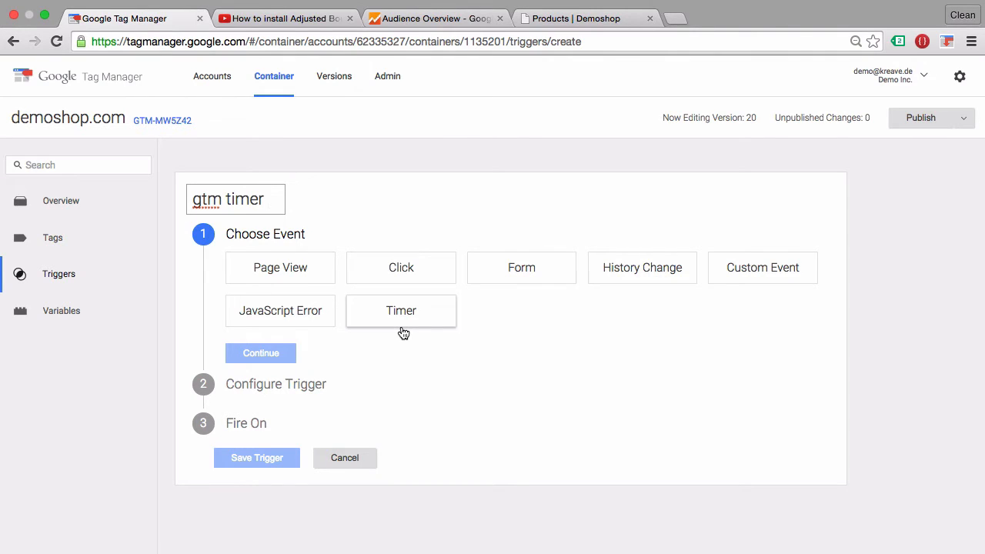
Step: Make it a Timer event with a 5000 ms interval and a limit of 3, then continue
left_click(261, 352)
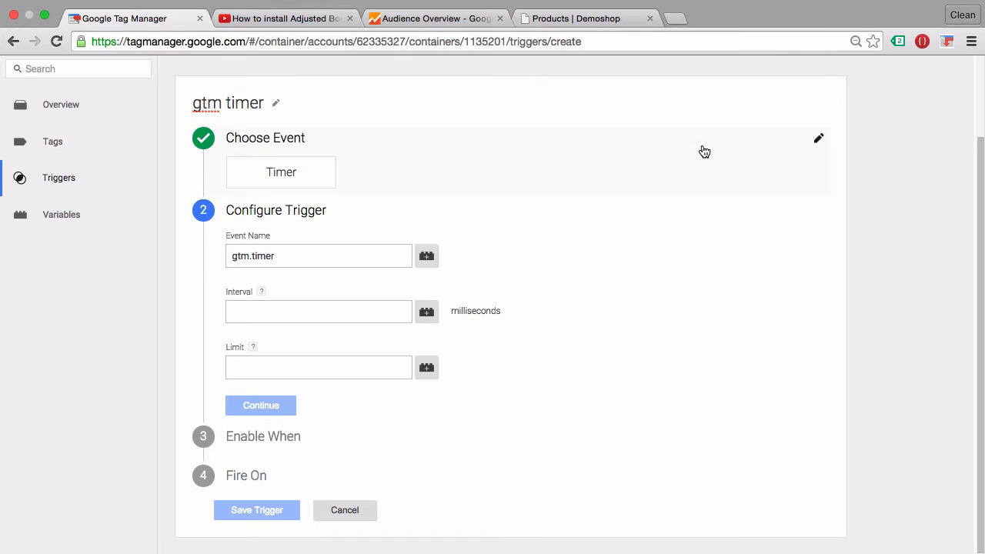
mouse_move(195, 354)
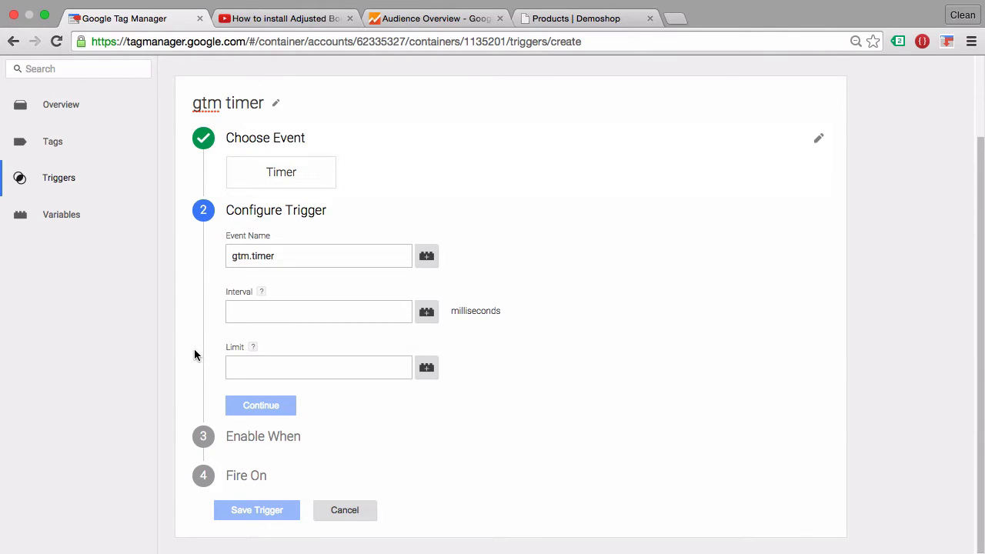
mouse_move(199, 337)
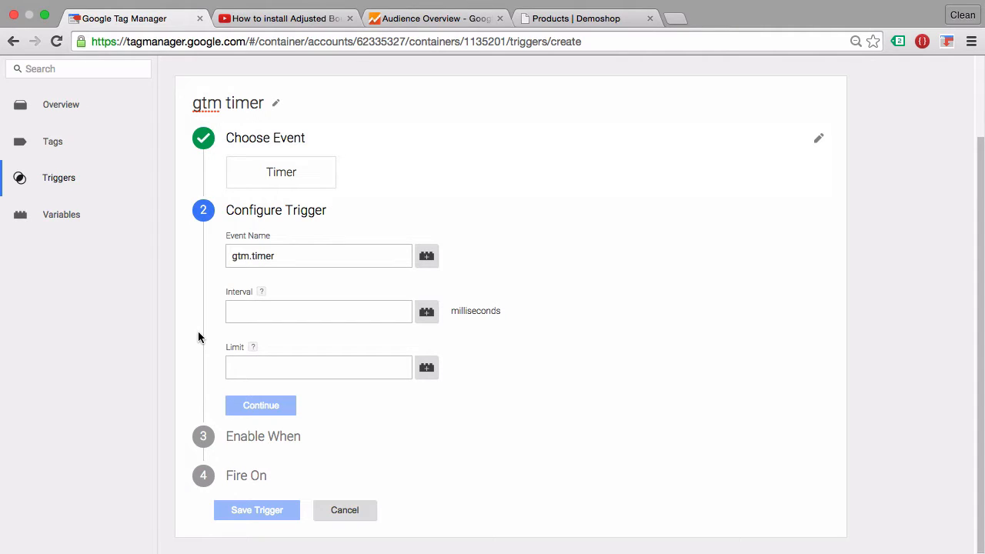
left_click(318, 255)
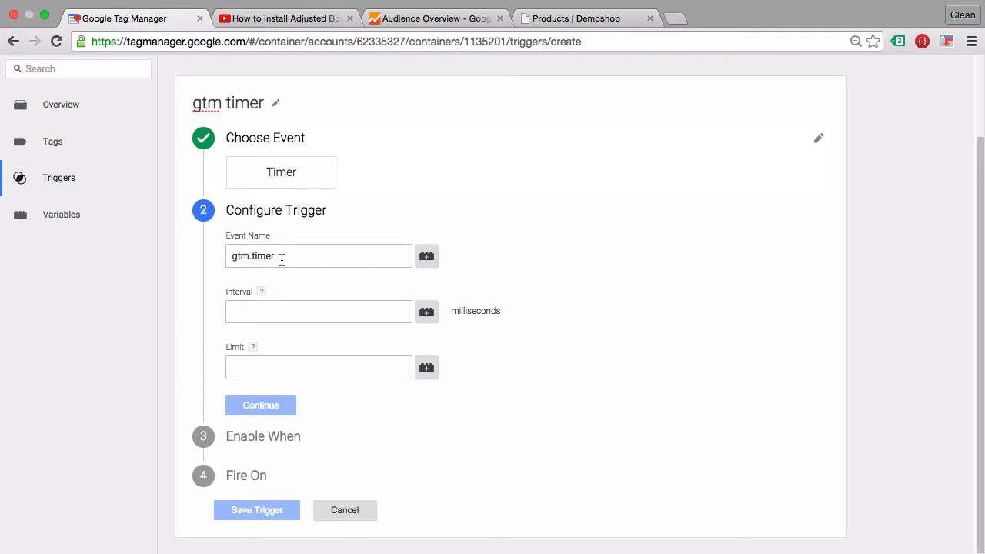
left_click(317, 311)
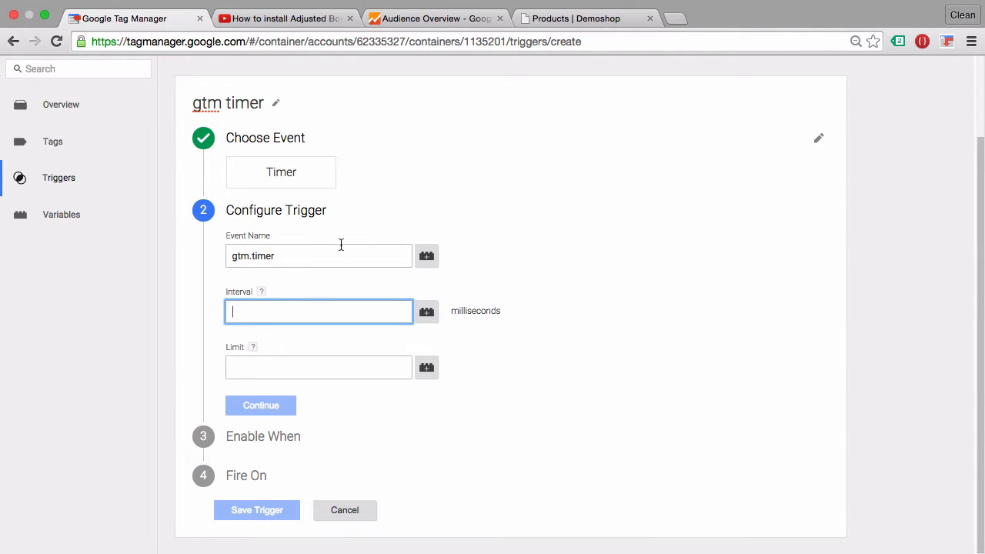
mouse_move(342, 249)
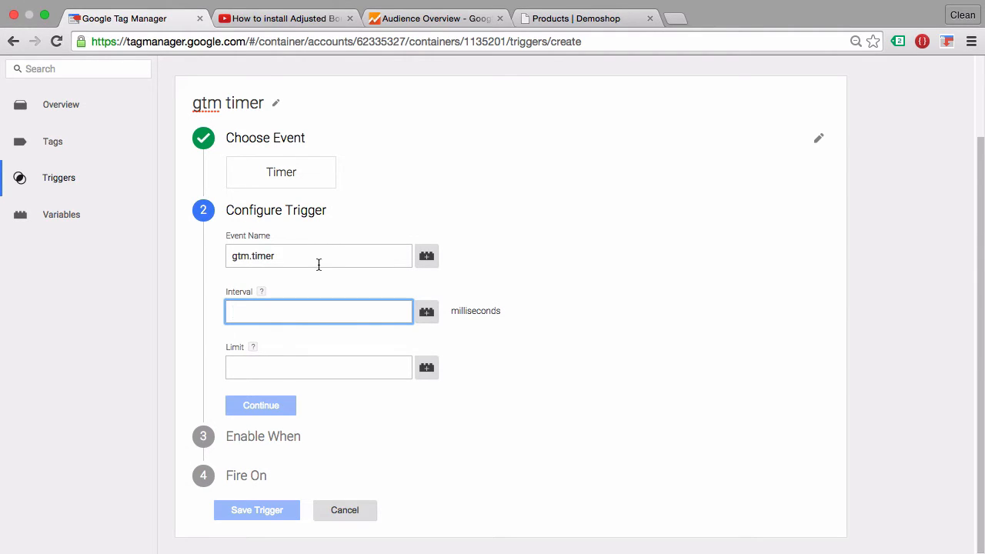
type("5000")
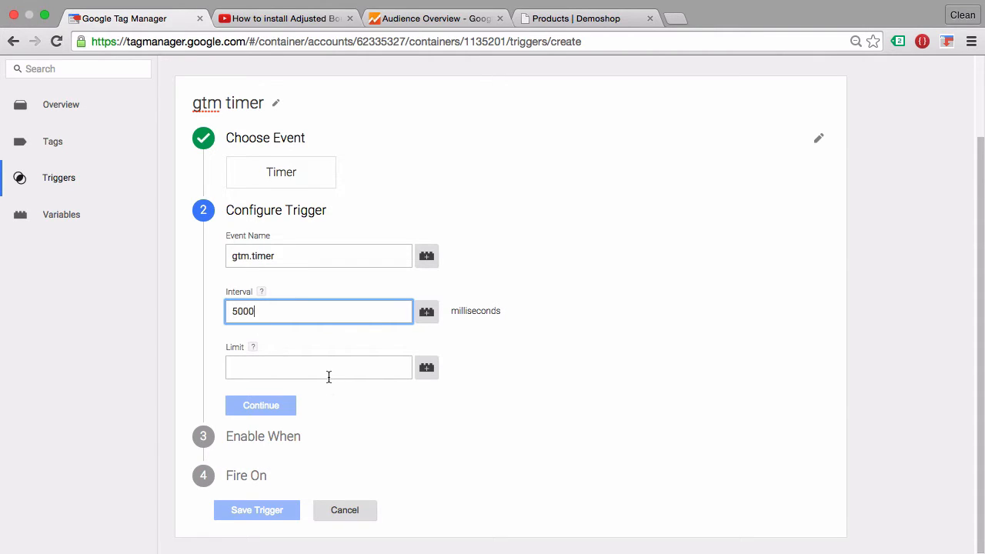
mouse_move(305, 245)
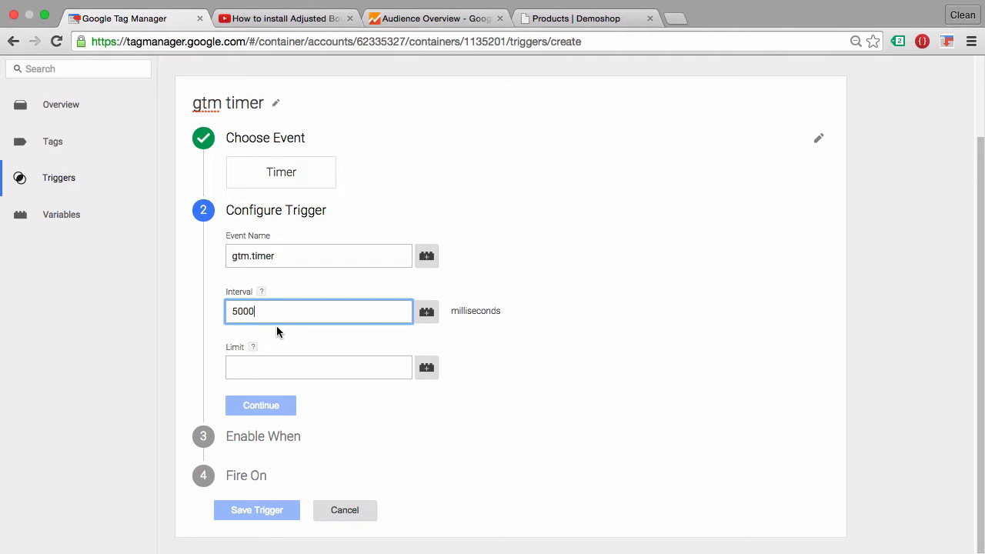
left_click(317, 367)
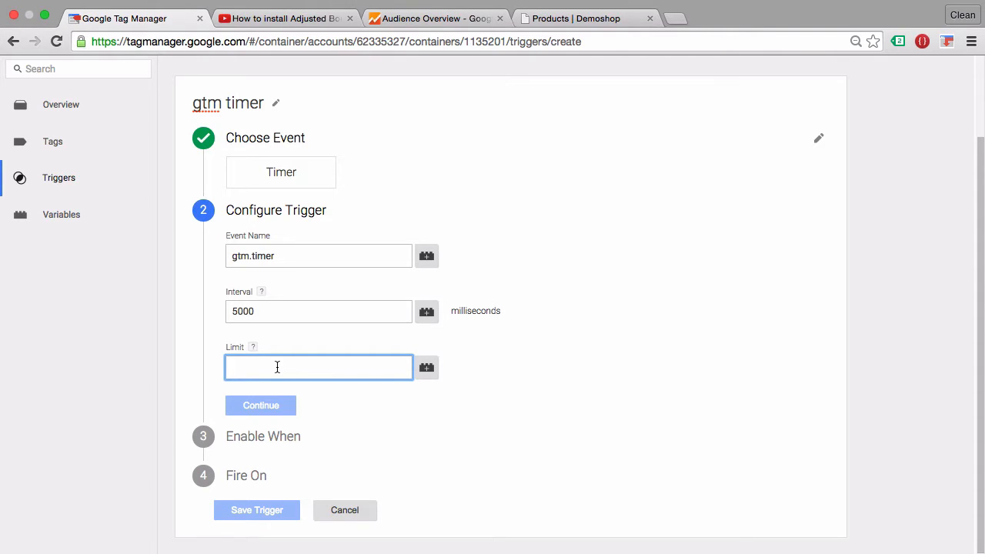
type("3")
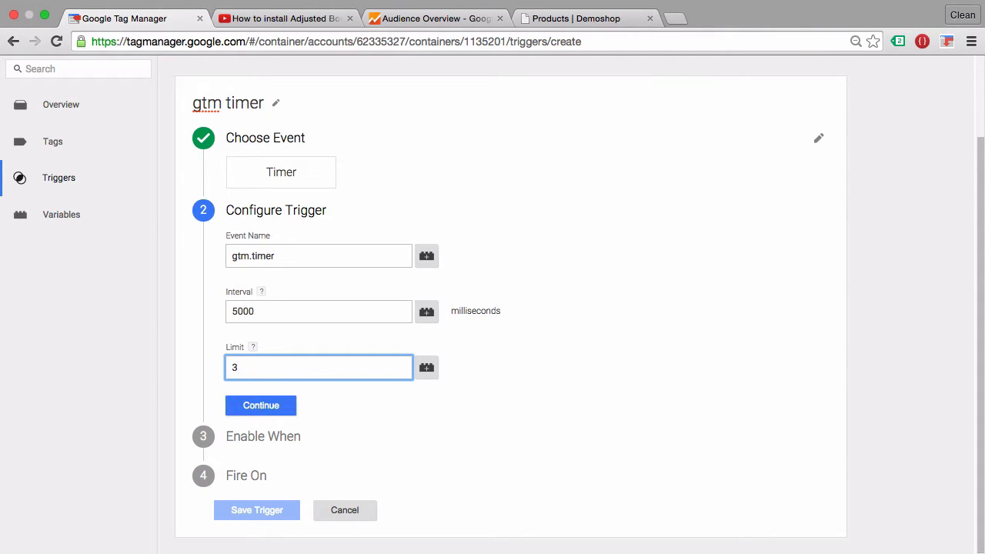
left_click(260, 406)
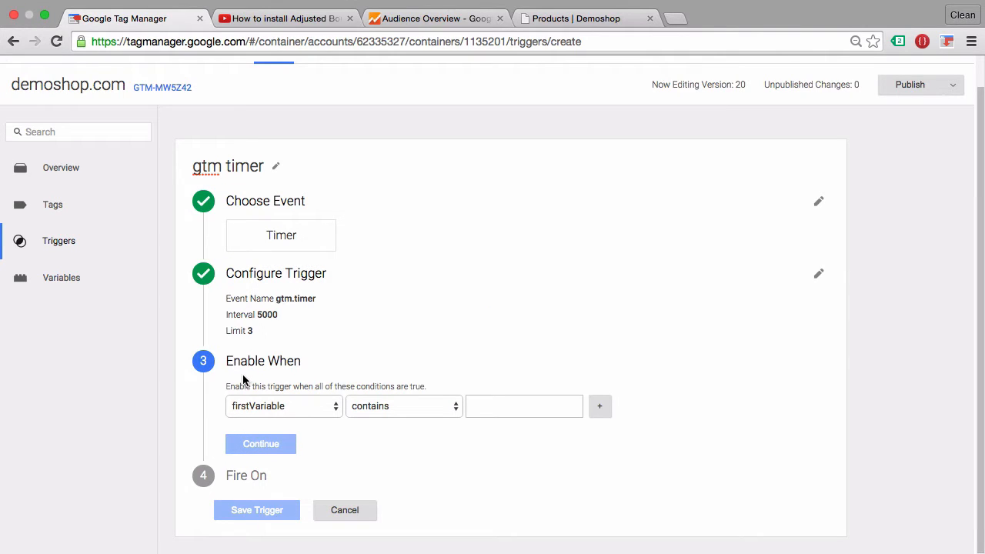
mouse_move(315, 361)
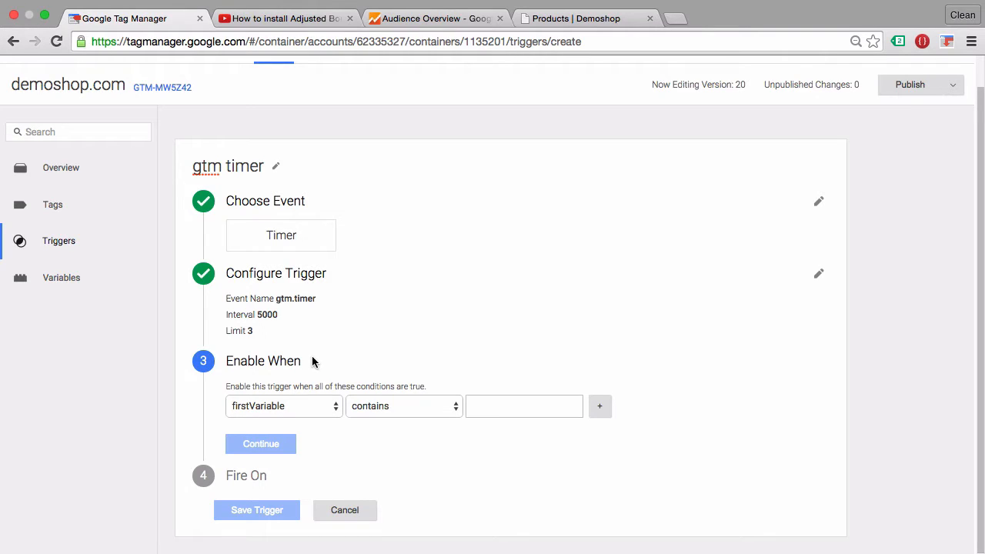
mouse_move(261, 413)
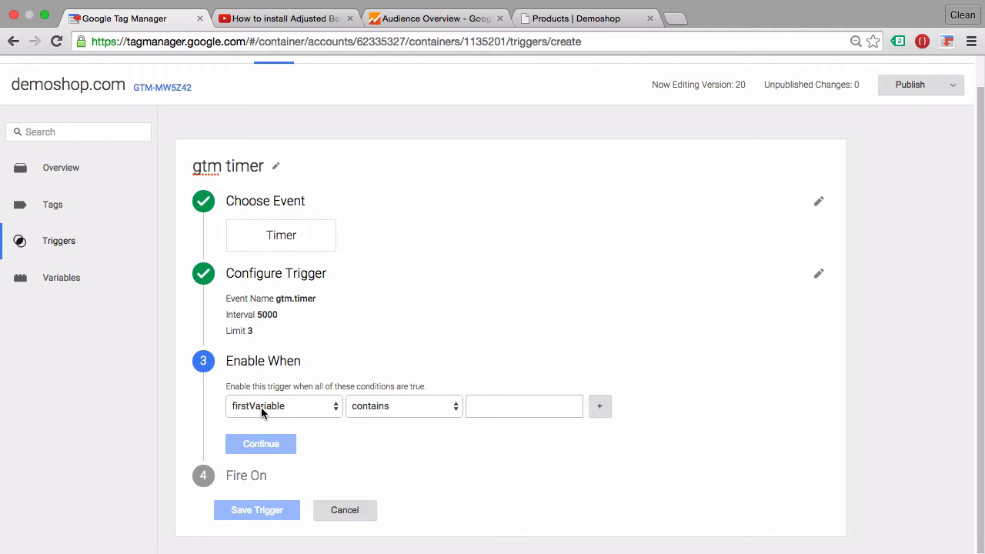
Step: Enable the trigger when Page URL matches RegEx '.*' and continue to firing options
left_click(283, 406)
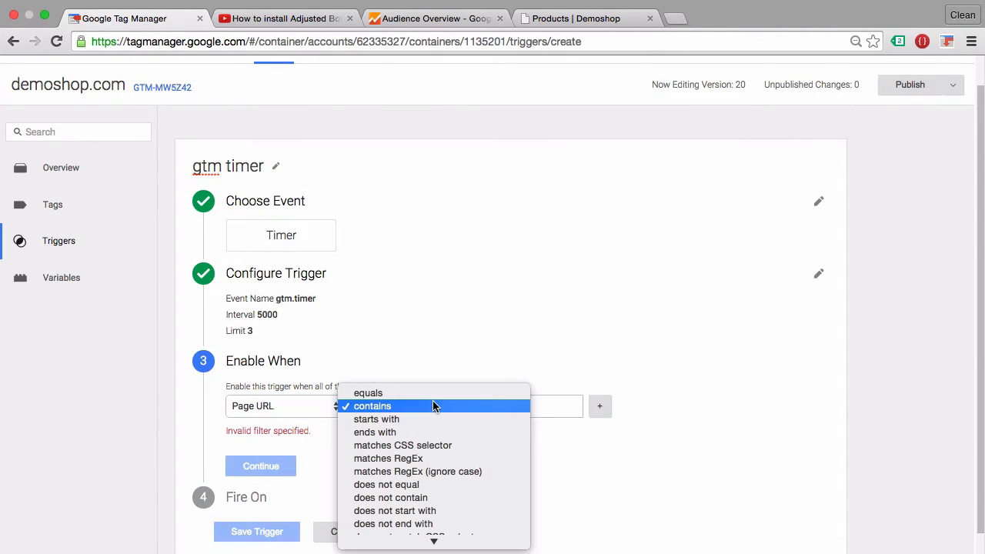
left_click(388, 457)
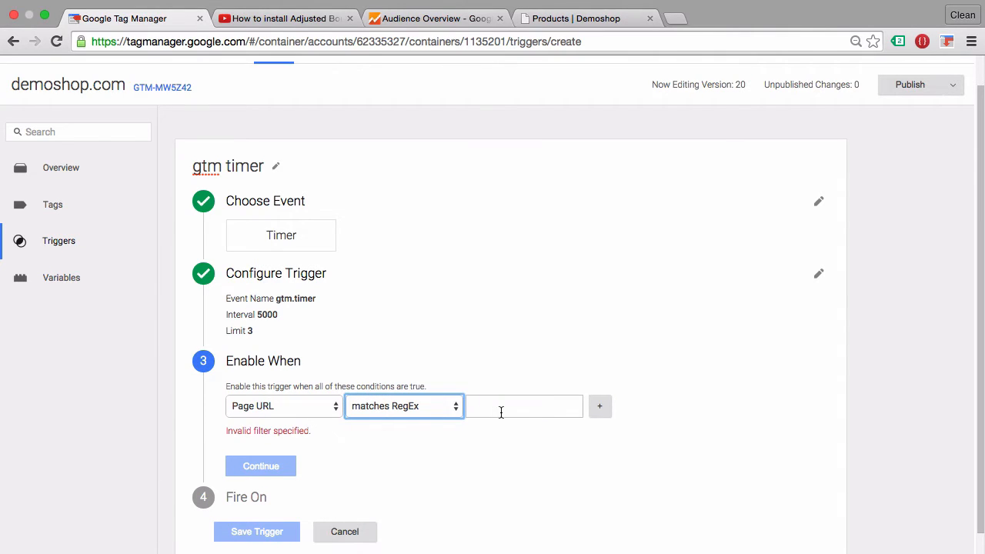
type(".*")
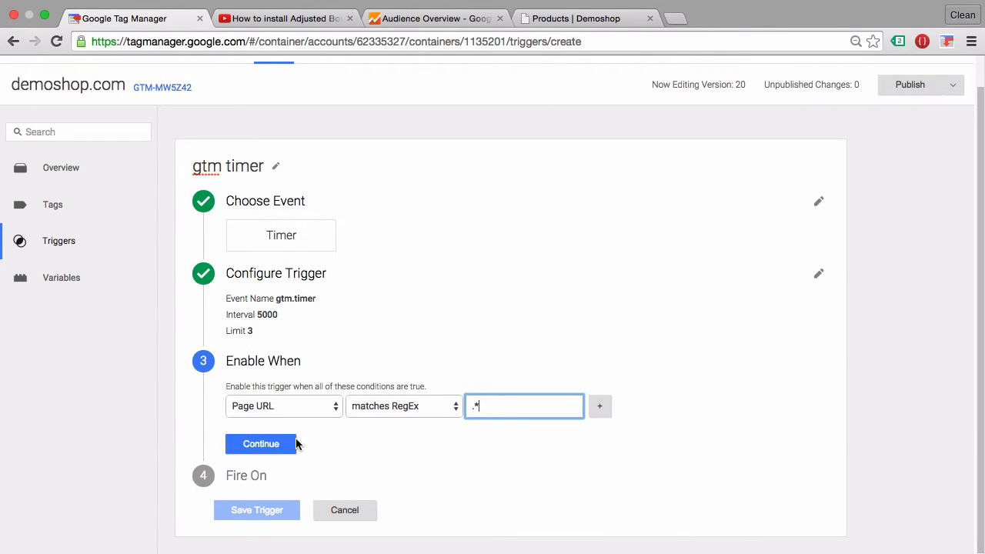
left_click(260, 443)
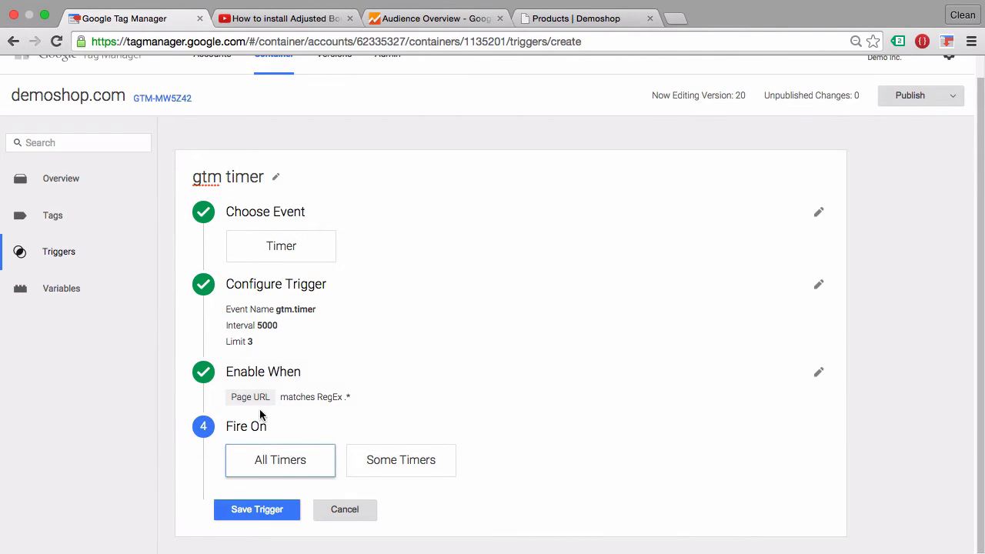
mouse_move(195, 485)
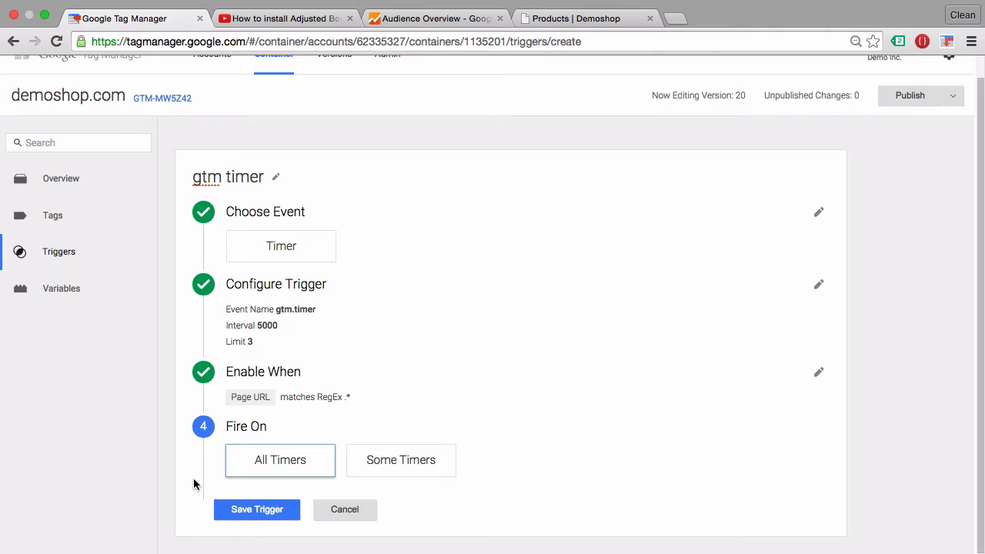
Step: After trying a conditional option, set the trigger to fire on All Timers and save it
left_click(401, 459)
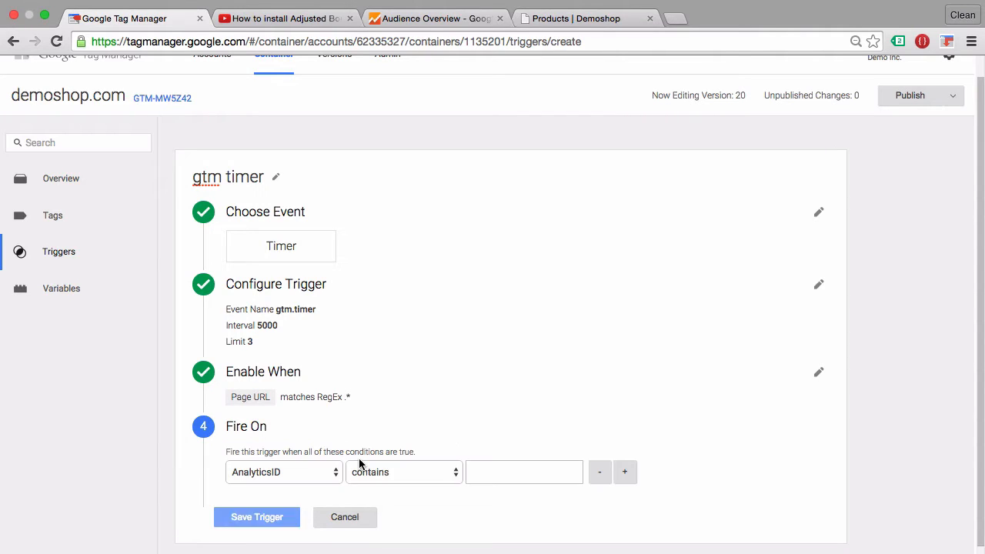
left_click(284, 472)
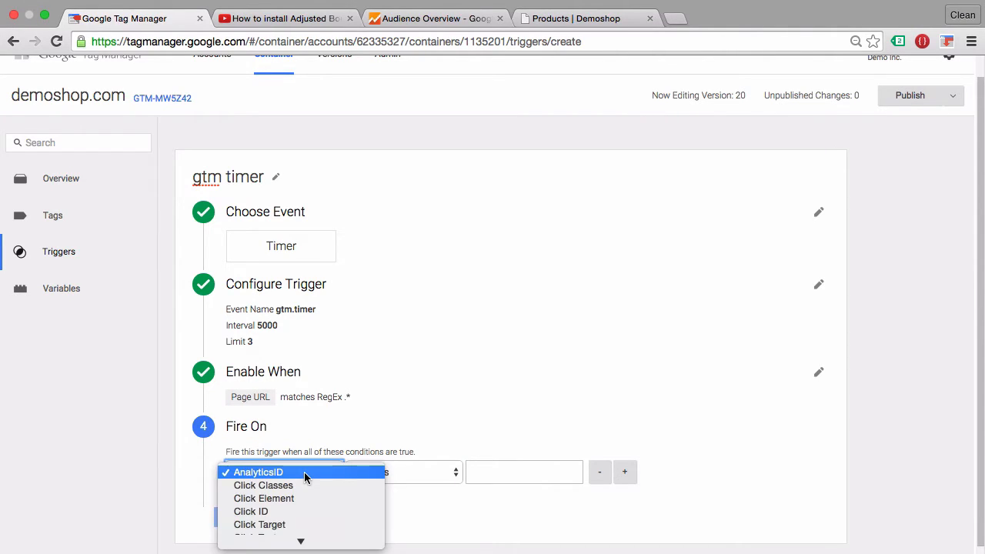
left_click(259, 472)
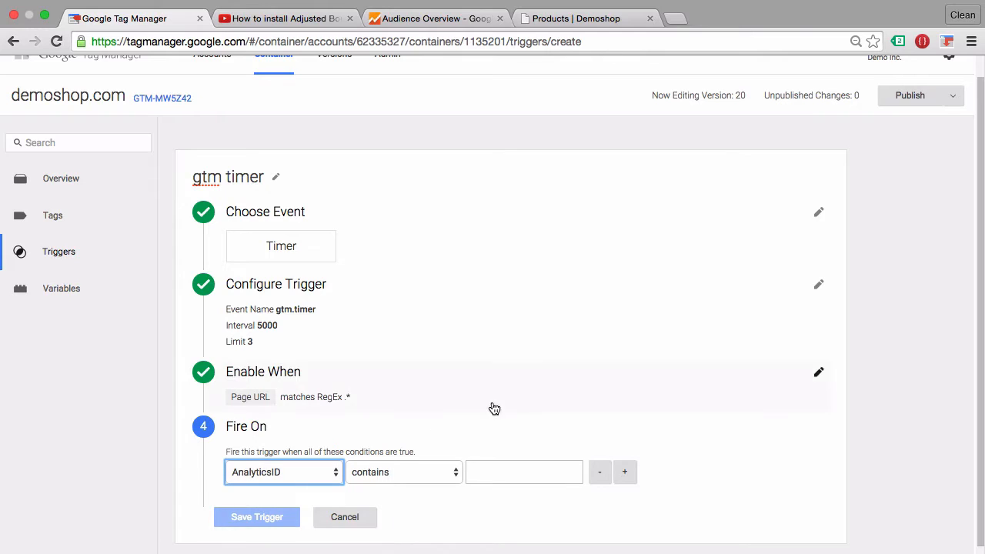
left_click(523, 472)
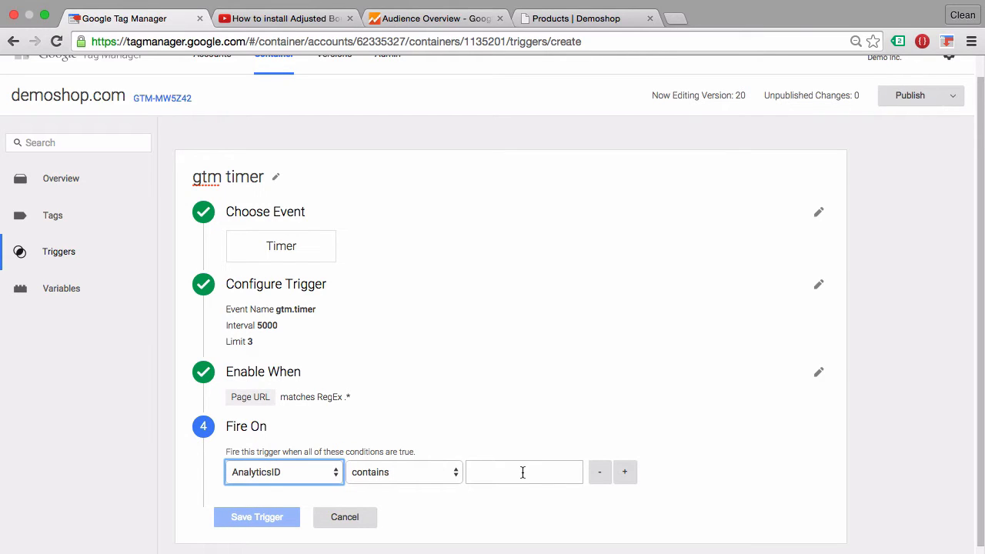
left_click(524, 471)
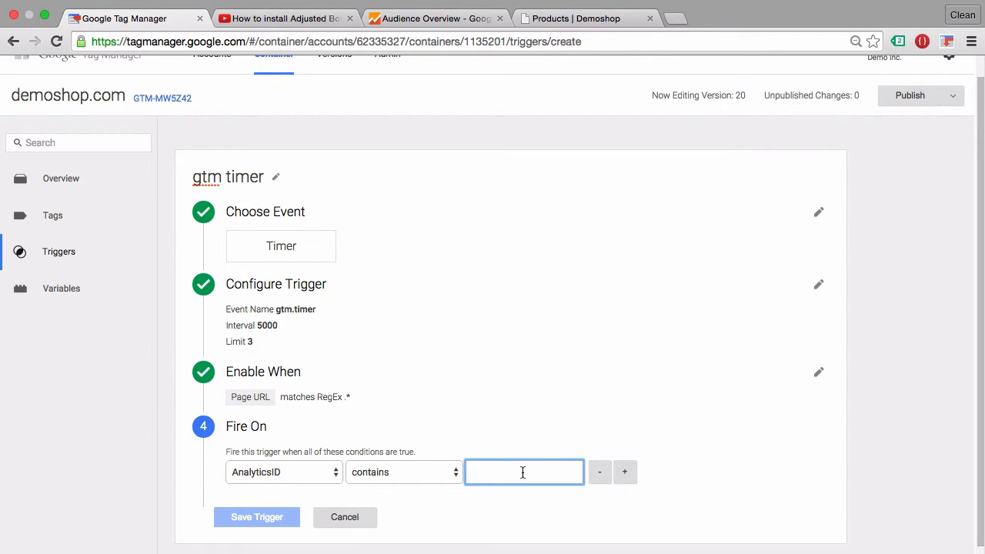
left_click(280, 459)
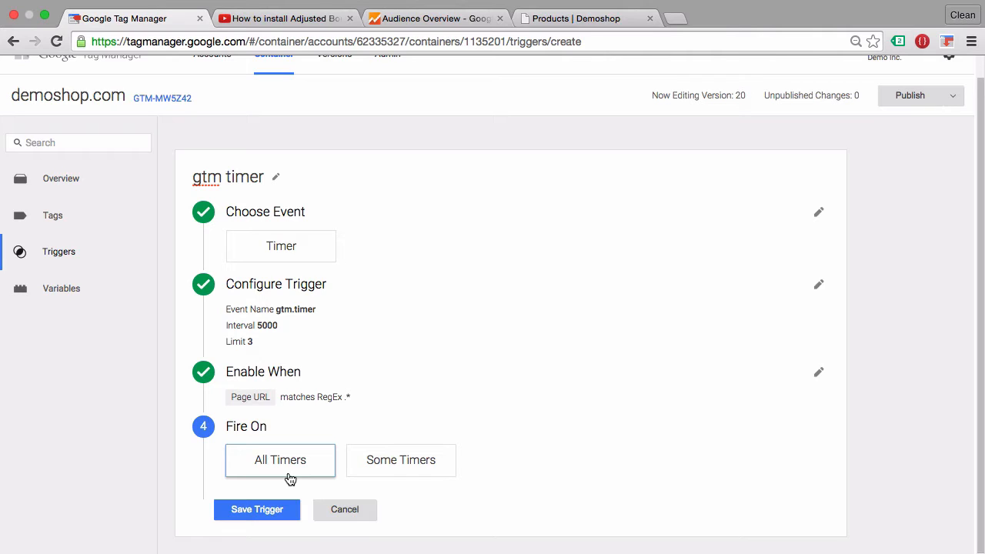
left_click(257, 509)
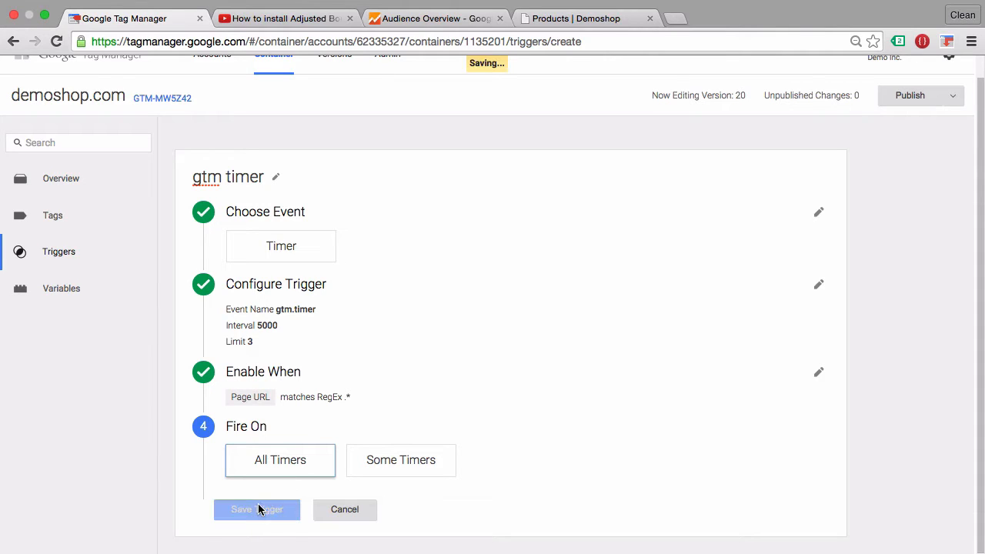
left_click(256, 509)
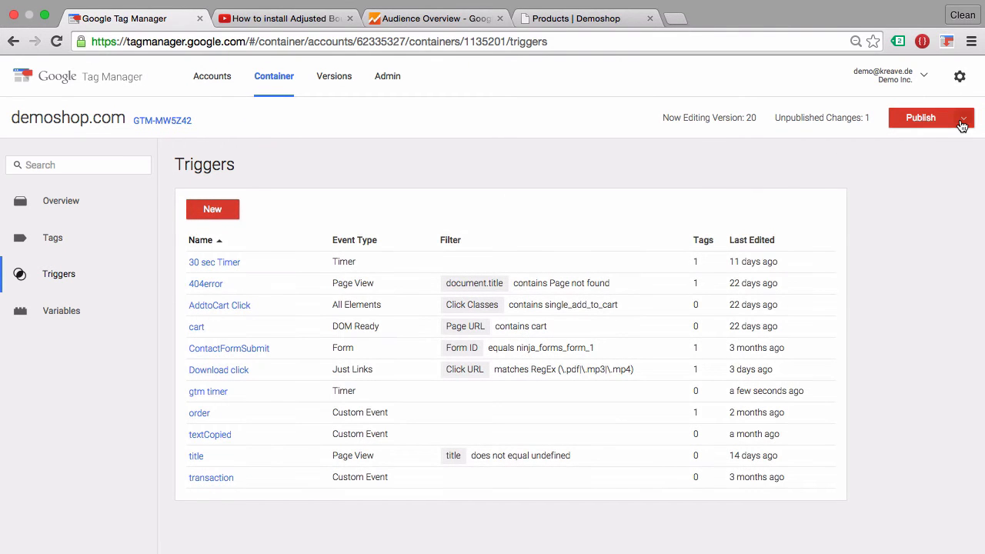
Step: Start preview and debug mode from the Publish dropdown
left_click(962, 118)
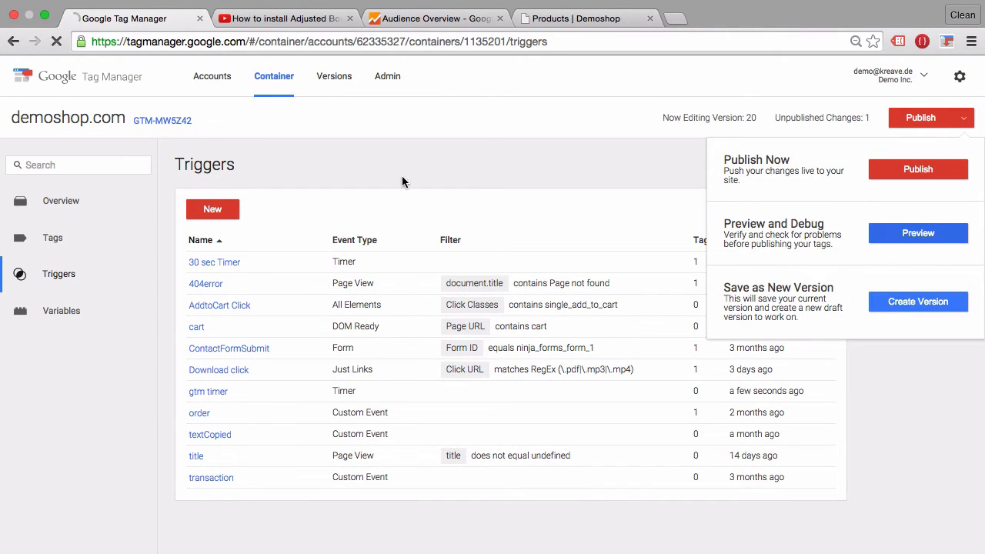
left_click(581, 17)
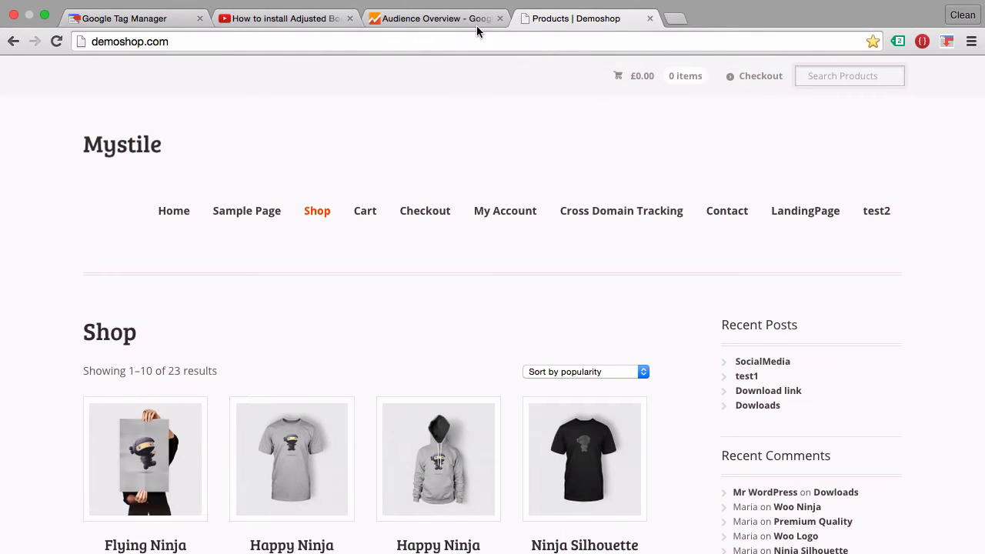
Step: Reload the demoshop page and check the gtm.timer events in the debug panel for fired tags
left_click(57, 42)
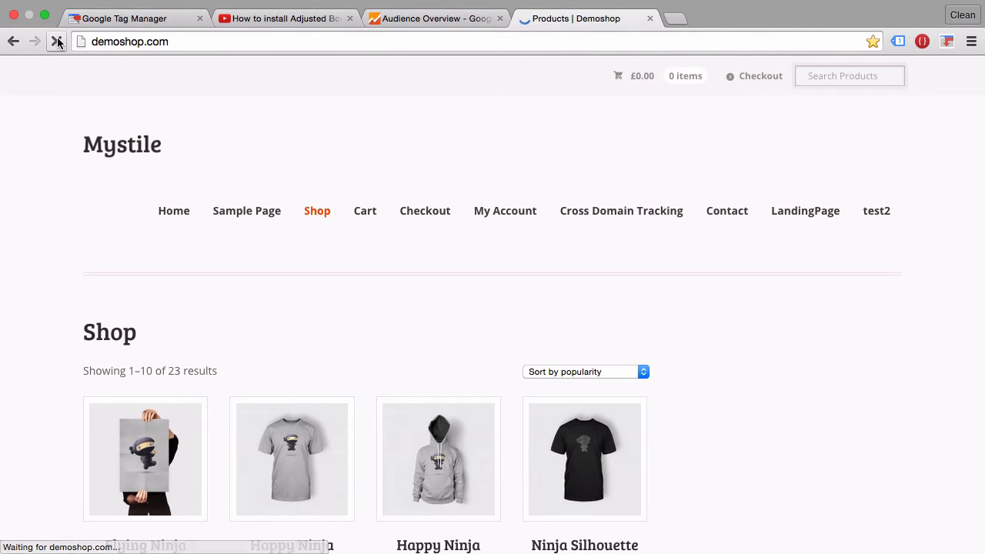
left_click(56, 41)
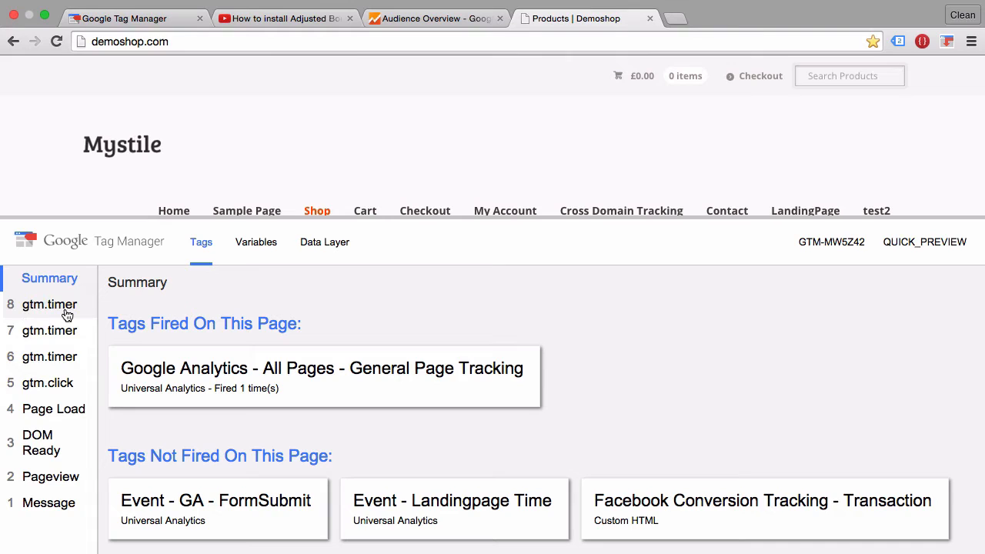
left_click(49, 304)
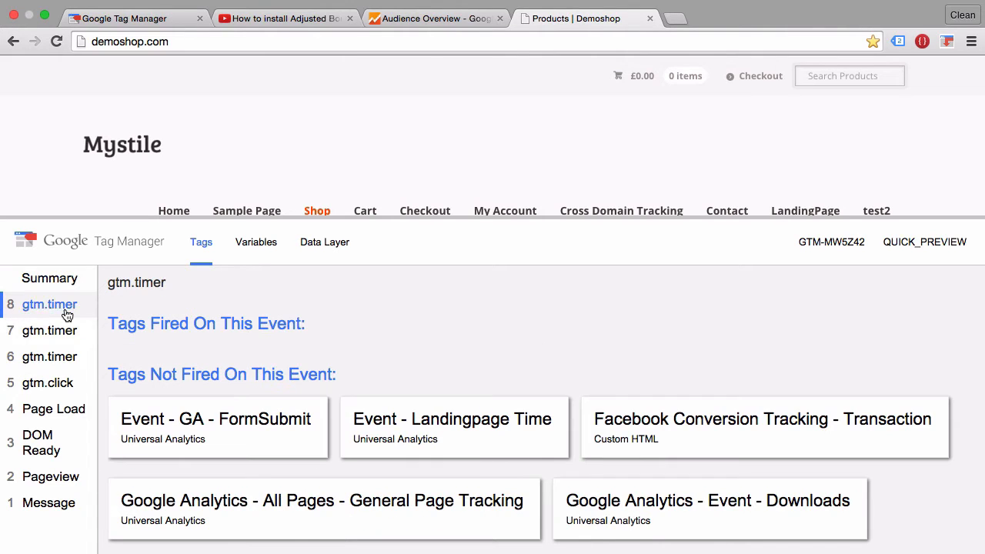
left_click(50, 356)
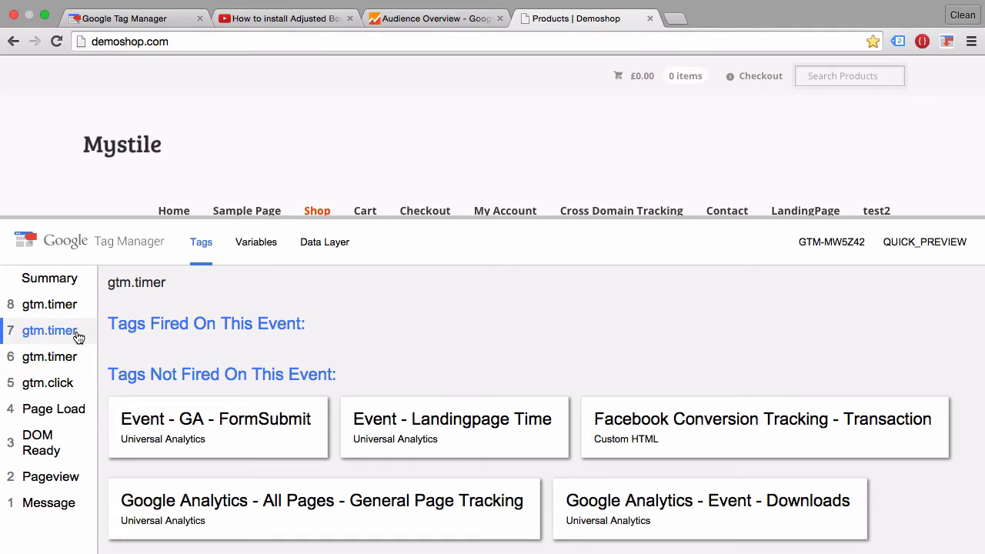
left_click(49, 304)
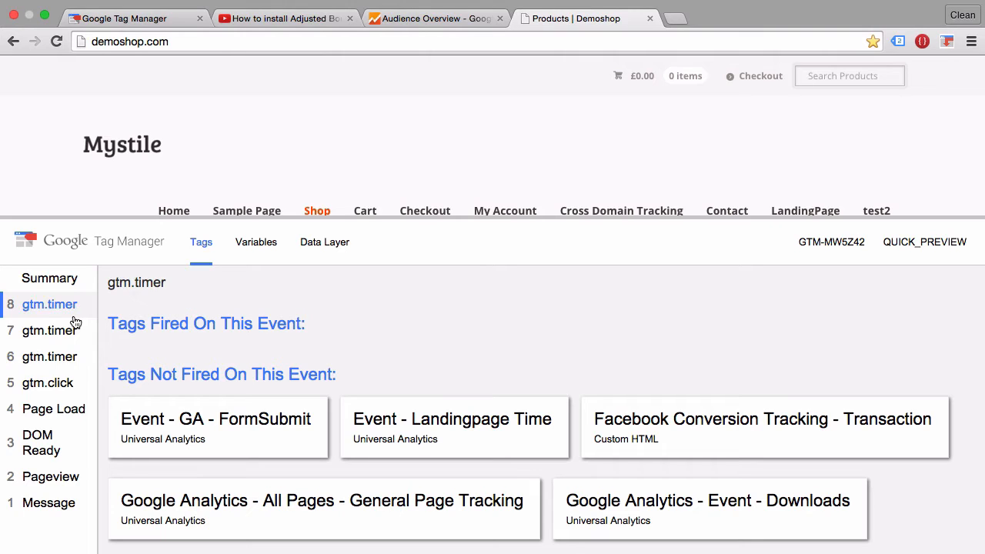
mouse_move(60, 355)
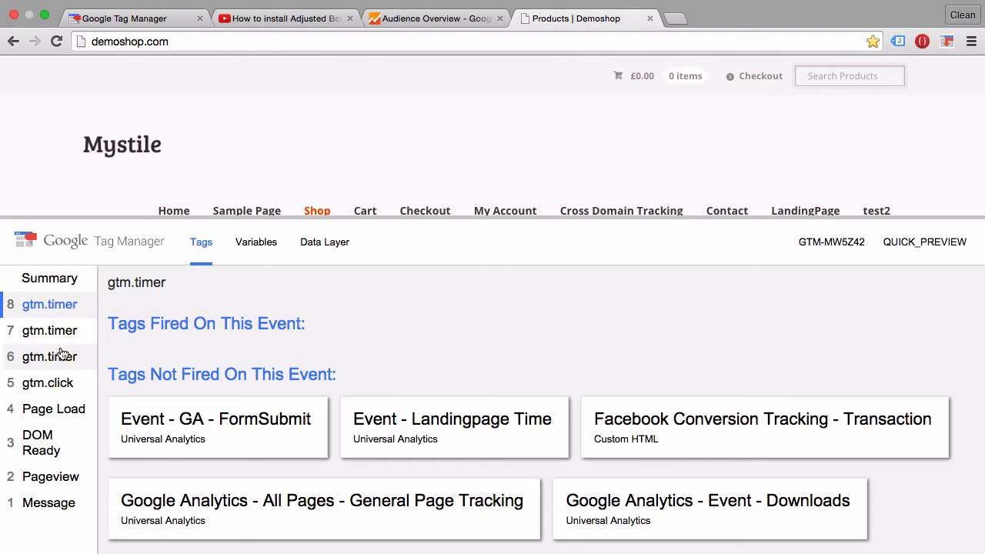
mouse_move(70, 265)
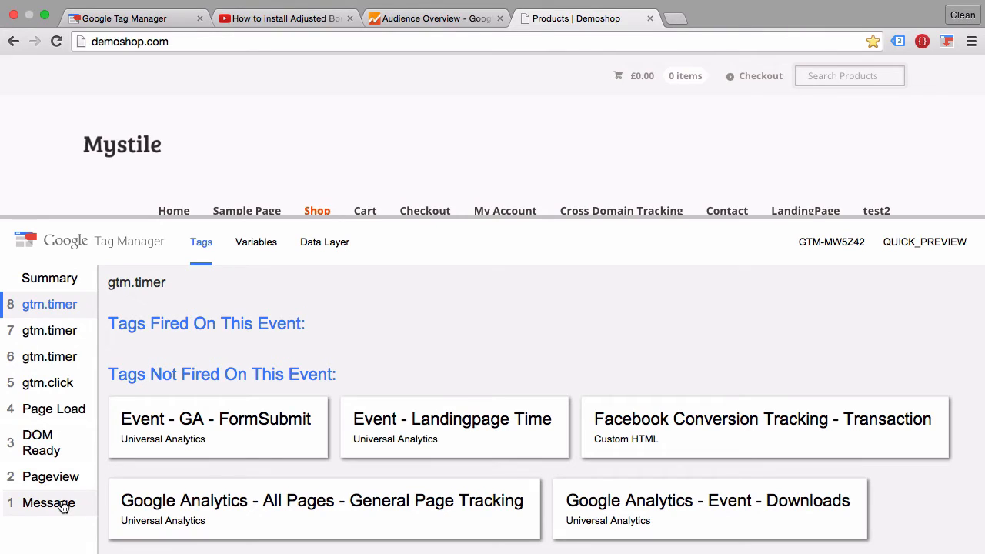
mouse_move(75, 383)
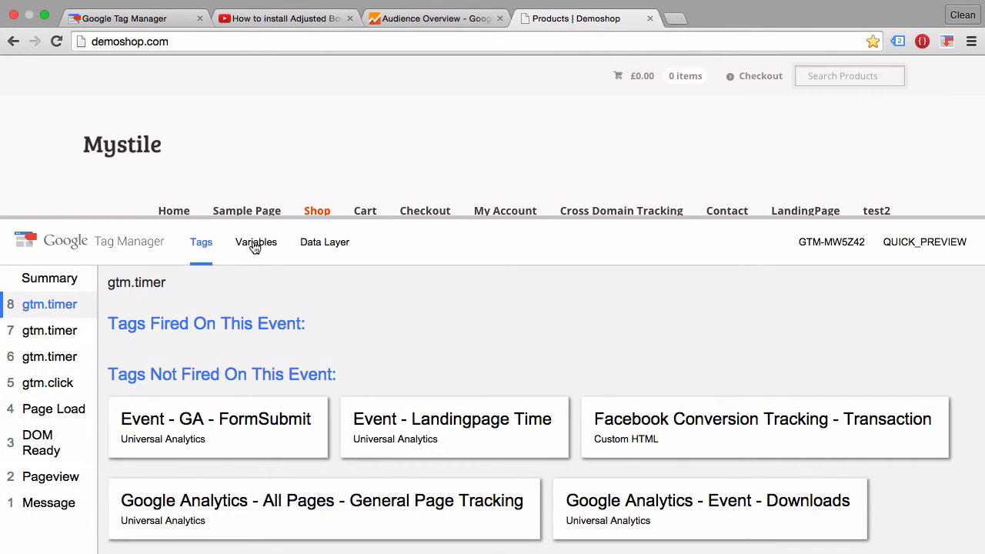
Step: Review the timer event's variables, then inspect the Pageview event's General Page Tracking tag
left_click(255, 242)
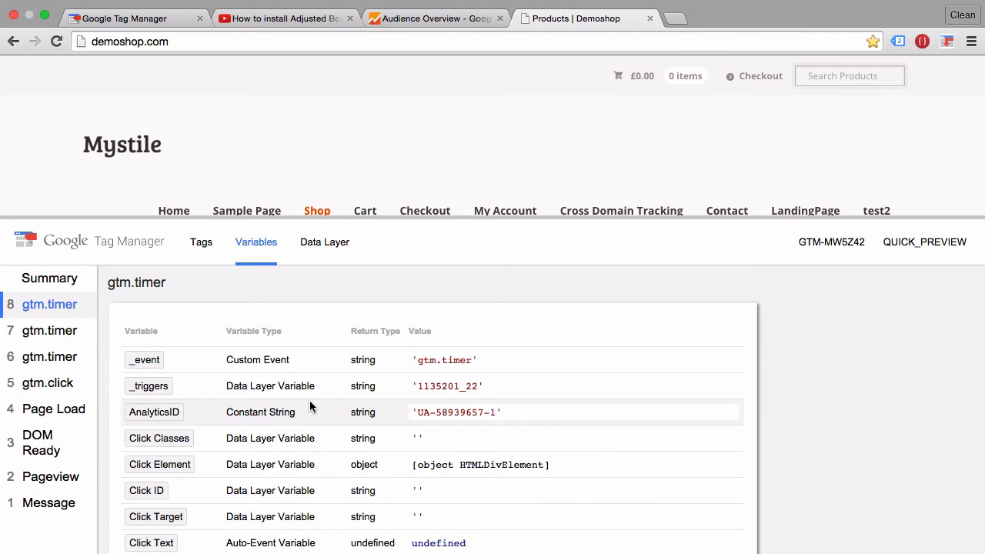
left_click(201, 241)
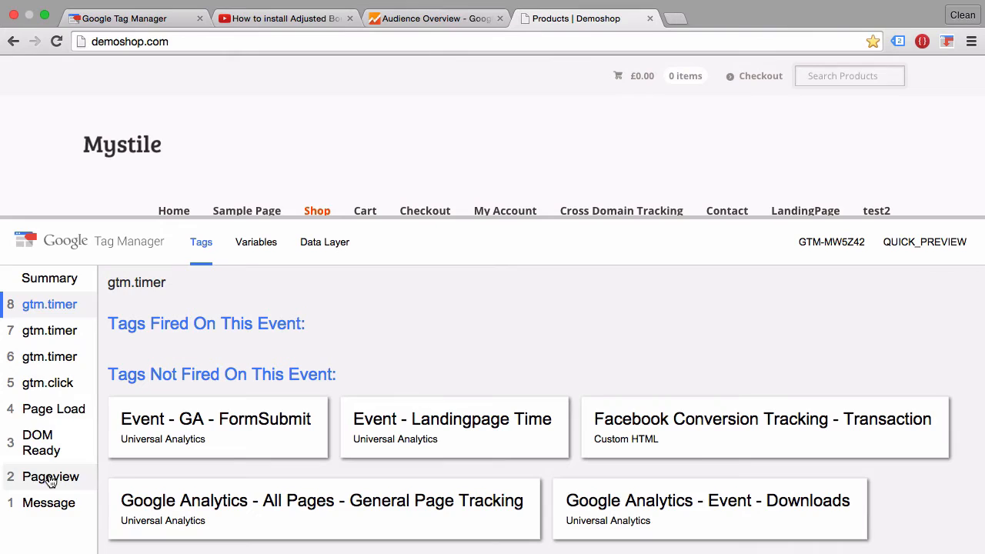
left_click(50, 476)
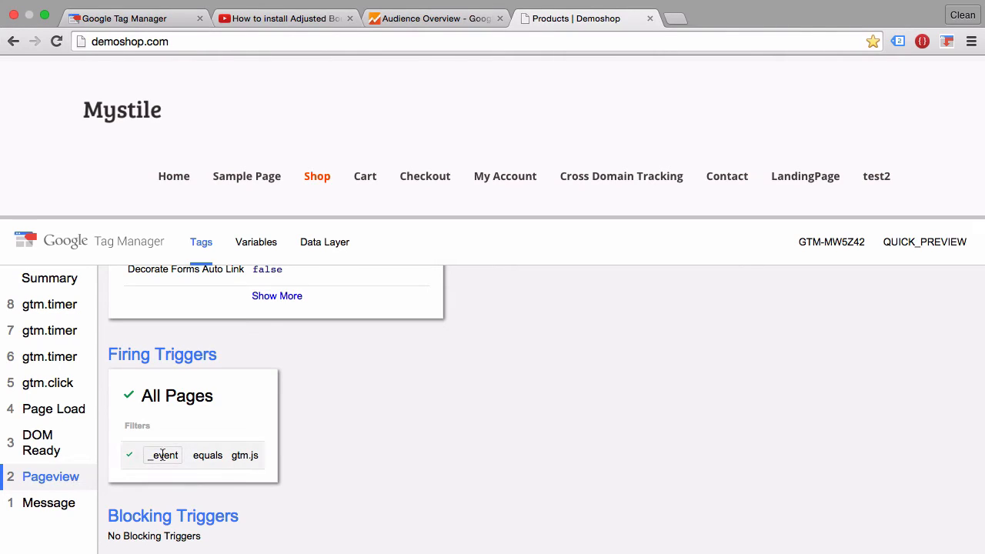
mouse_move(169, 417)
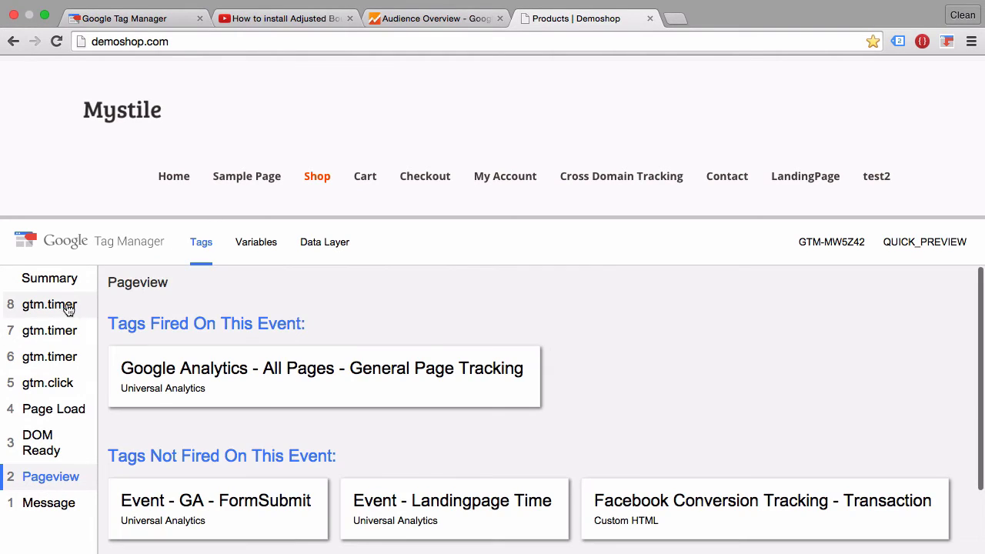
mouse_move(49, 356)
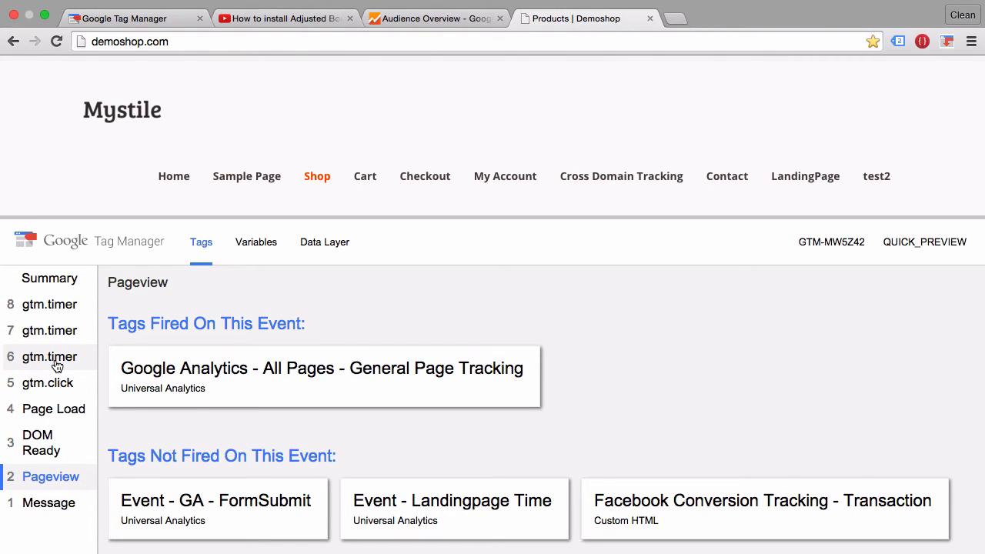
mouse_move(49, 330)
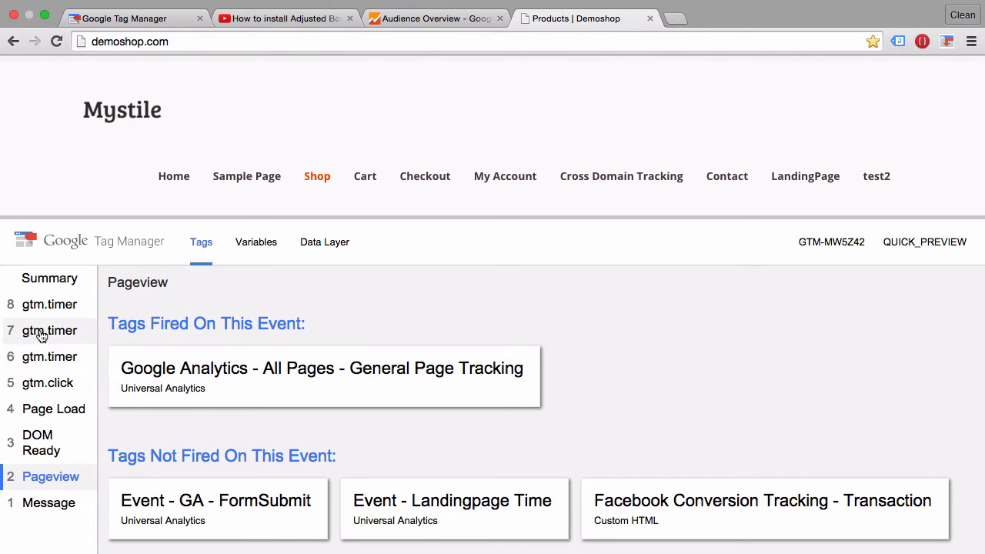
mouse_move(182, 395)
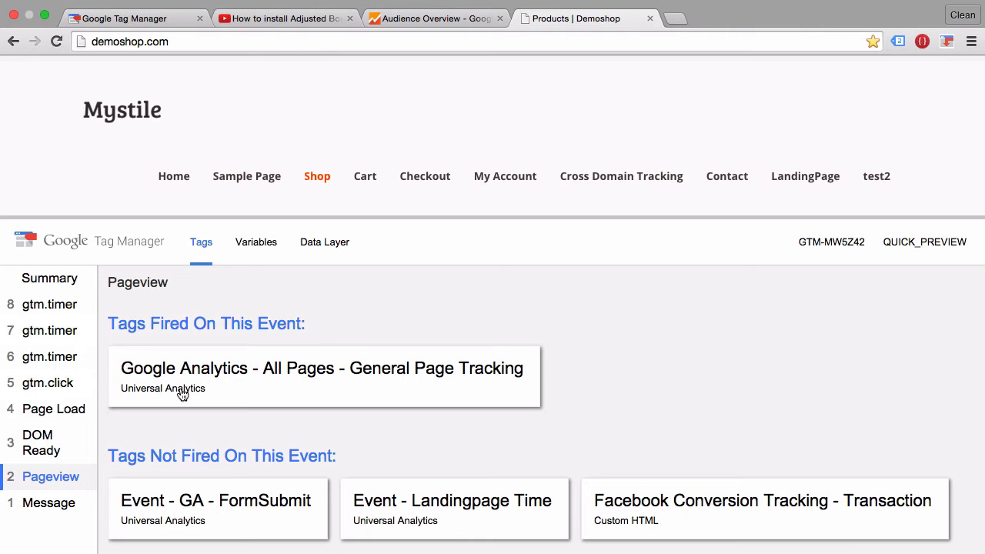
left_click(285, 18)
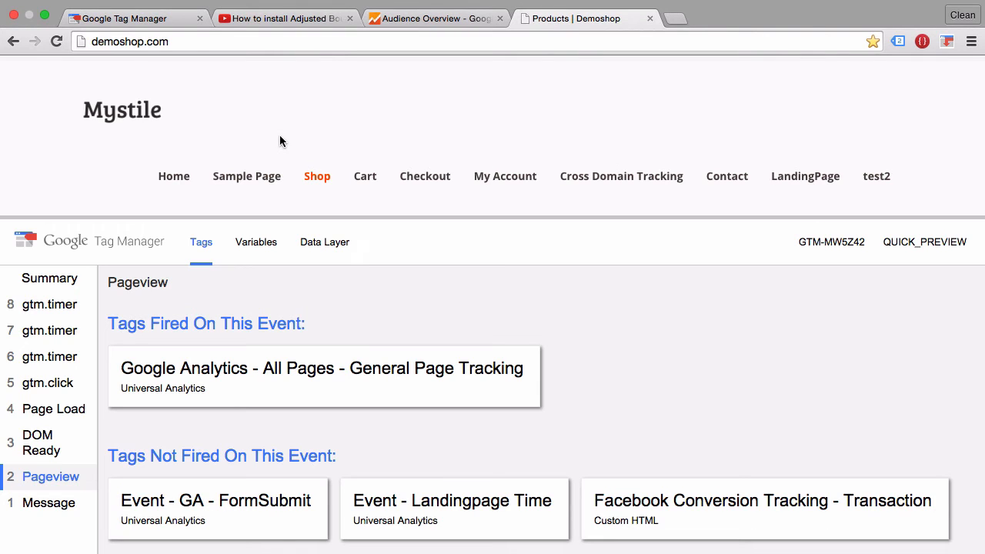
Step: Rename the gtm timer trigger to '5 sec' with limit 1, keep All Timers, and save it
left_click(131, 18)
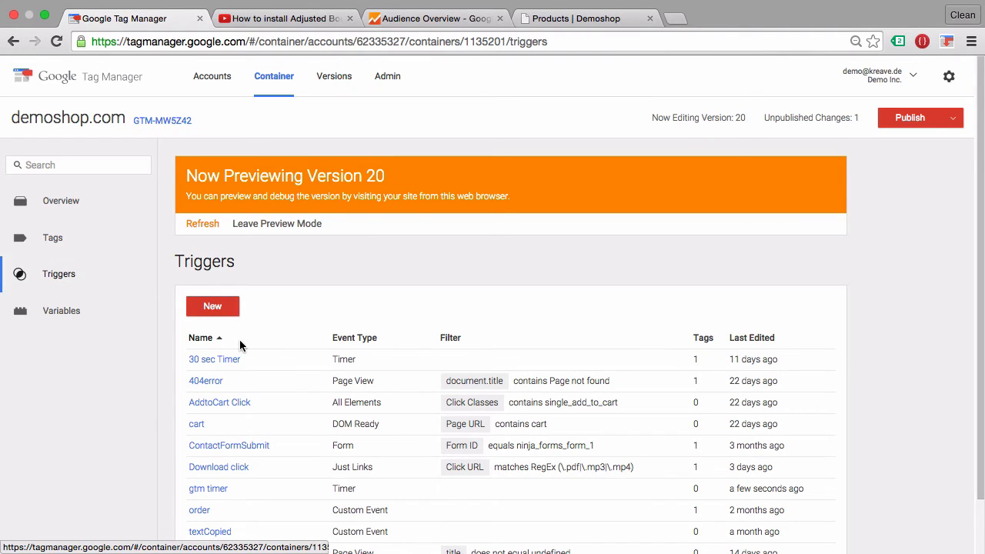
scroll("down", 3)
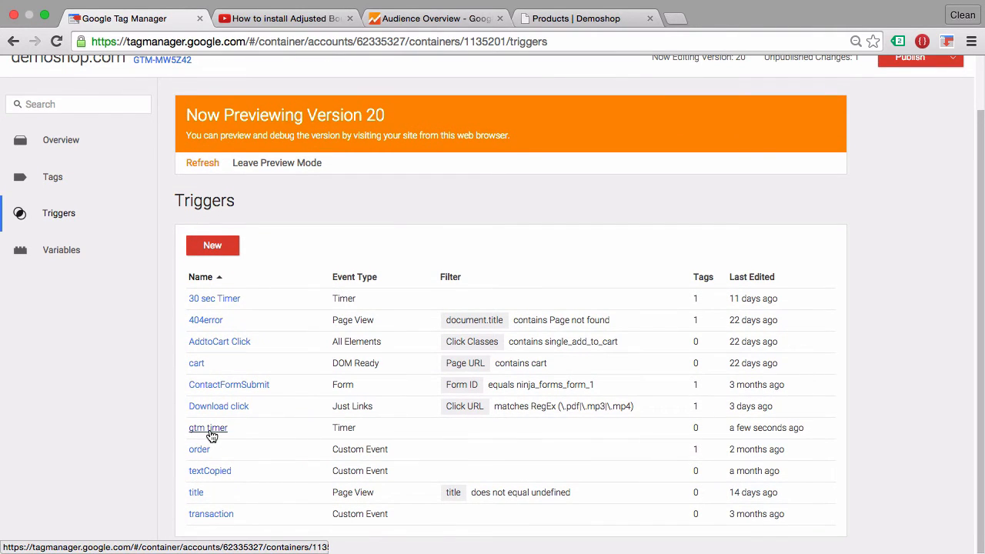
left_click(208, 428)
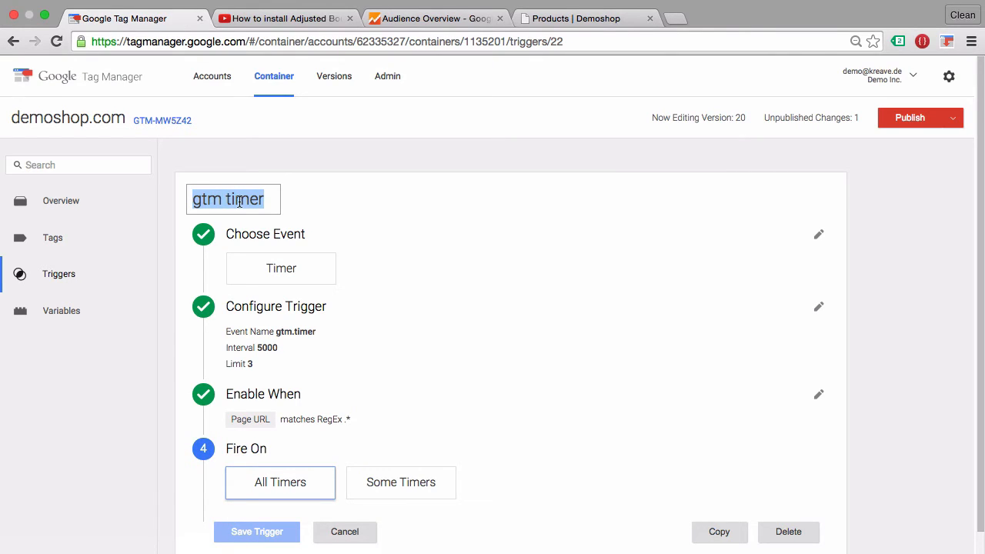
type("5 sec")
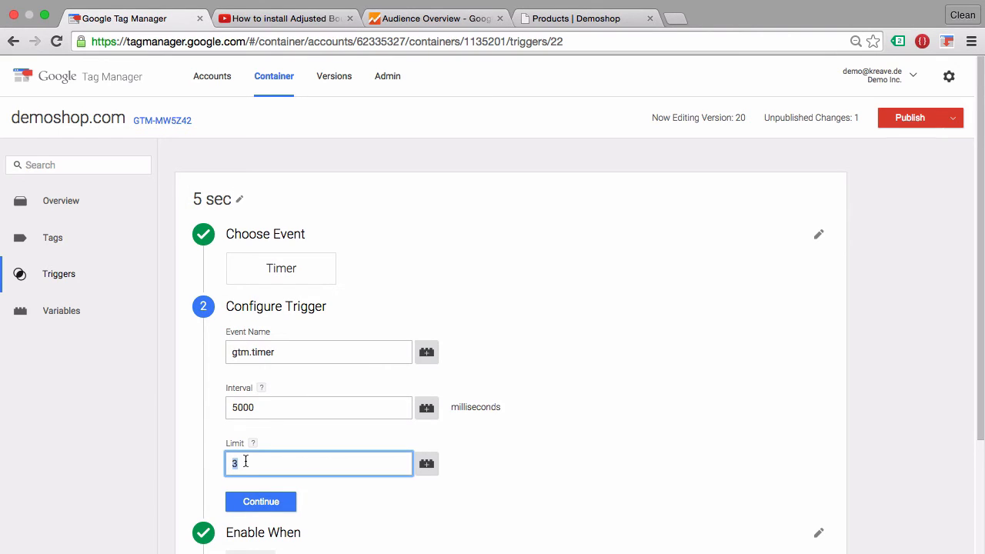
left_click(260, 501)
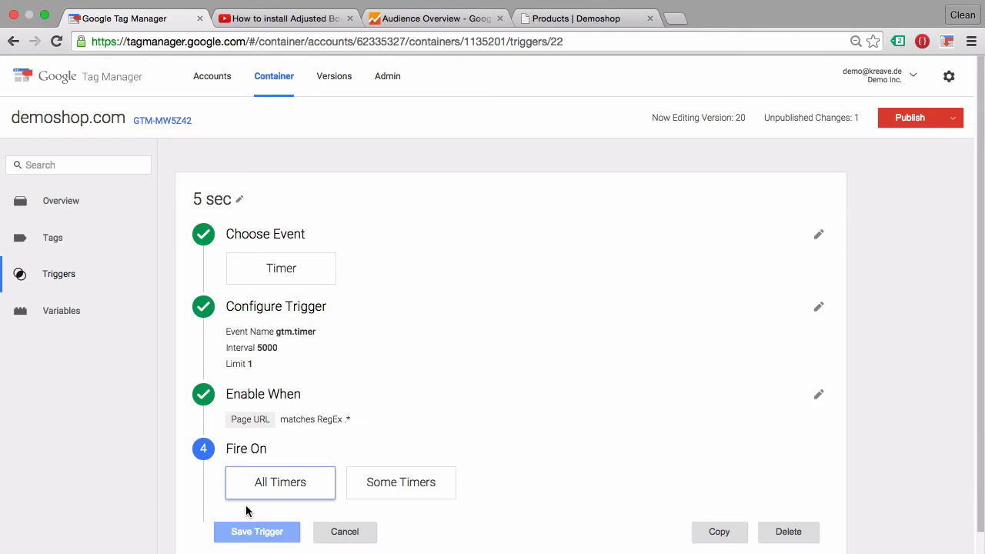
scroll("down", 3)
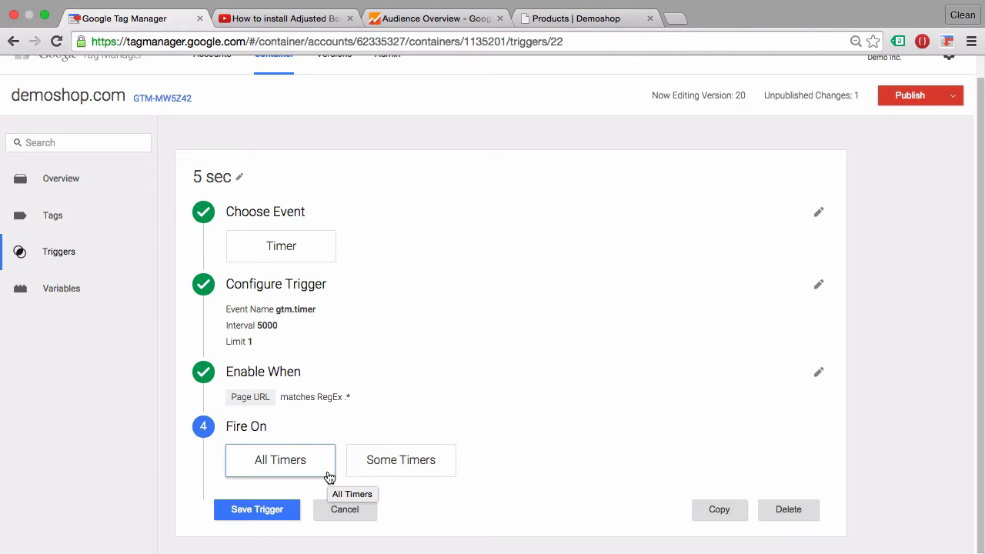
left_click(257, 509)
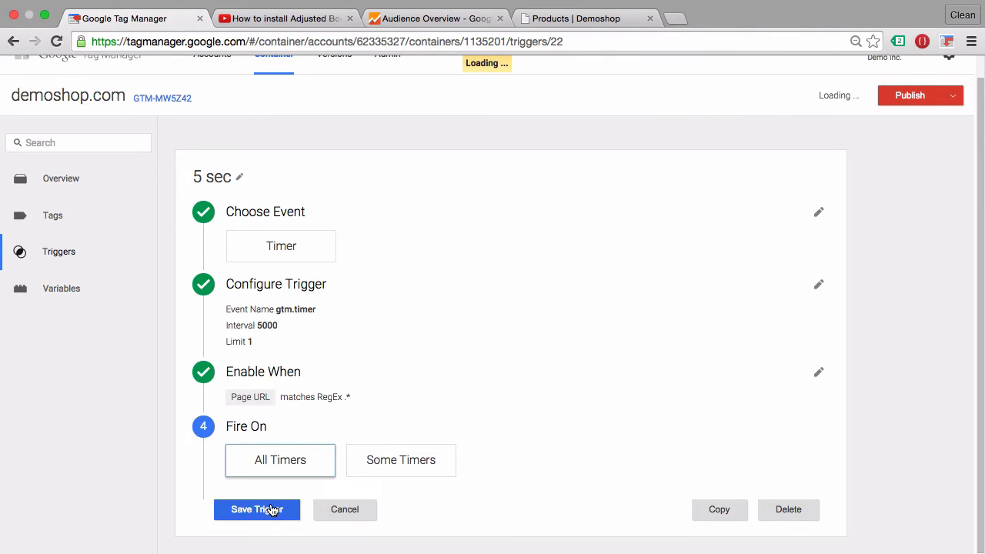
left_click(257, 509)
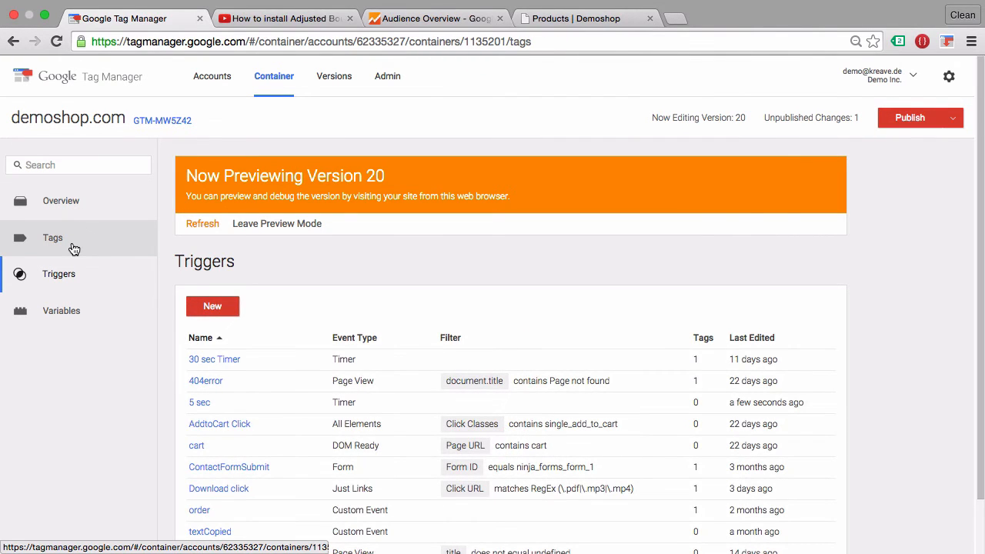
Step: Create a new tag named 'Google Analytics - Event - 5 sec'
left_click(52, 237)
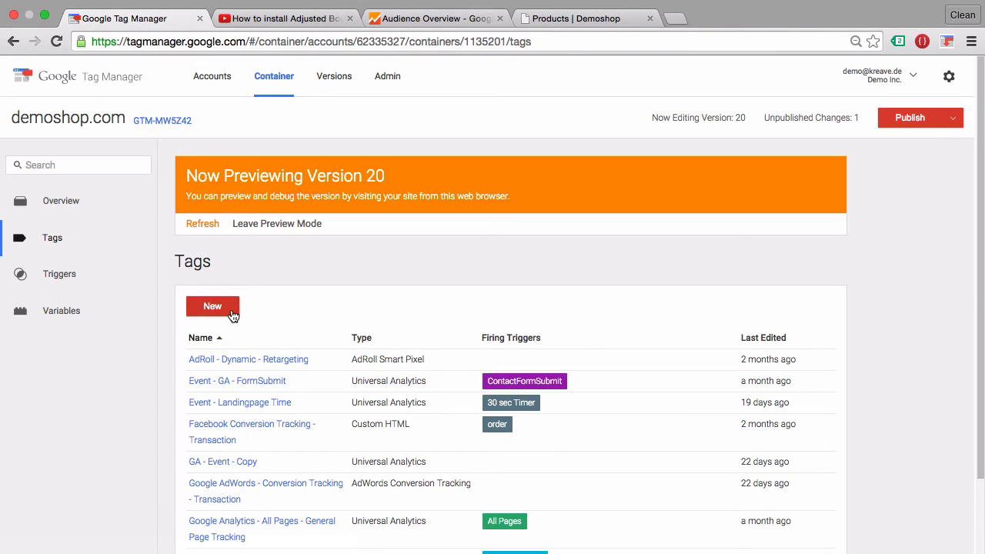
left_click(212, 306)
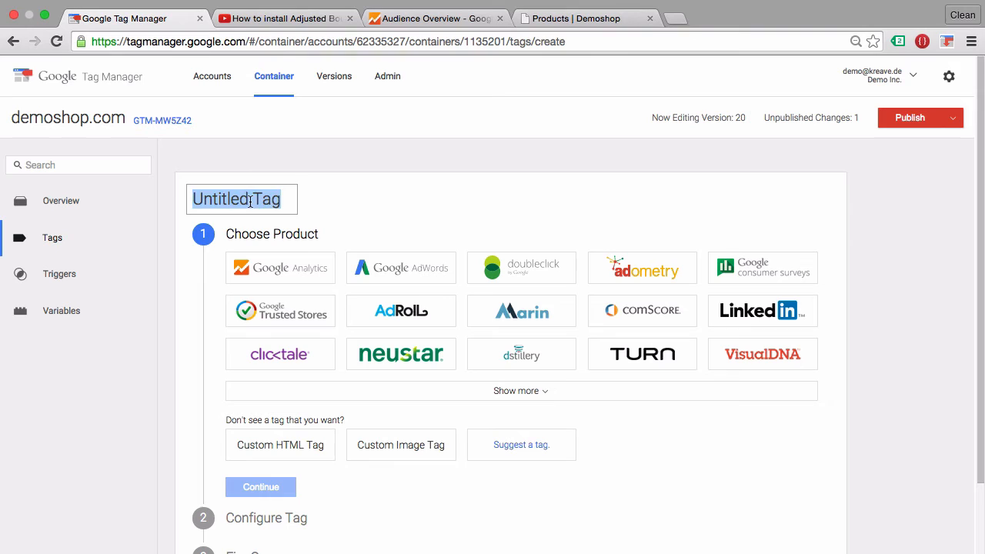
type("Google Analytics -")
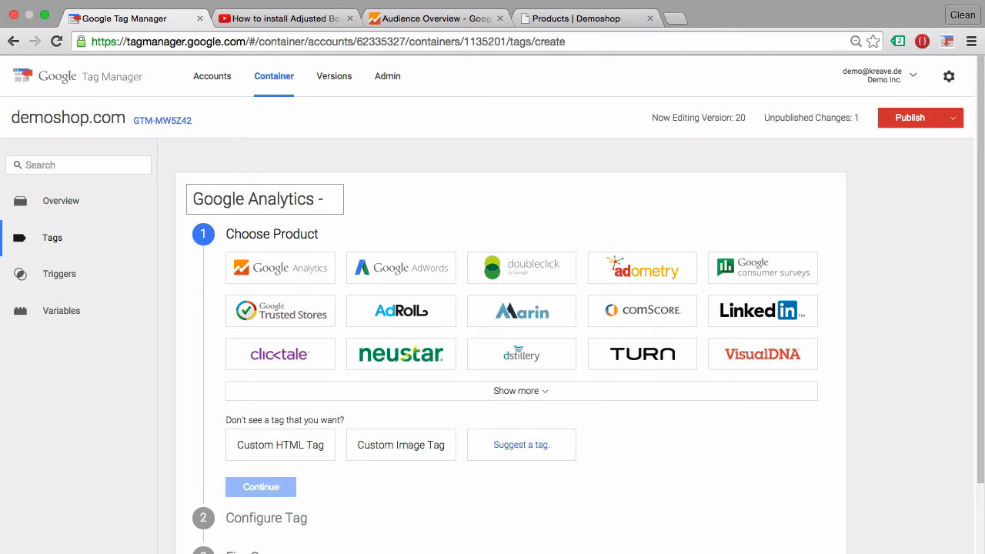
type("Event")
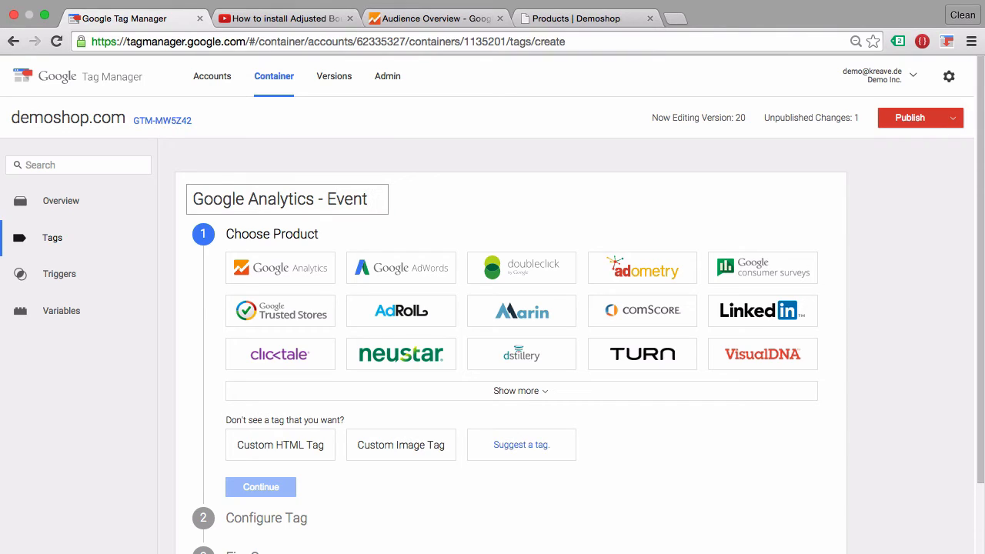
type("-")
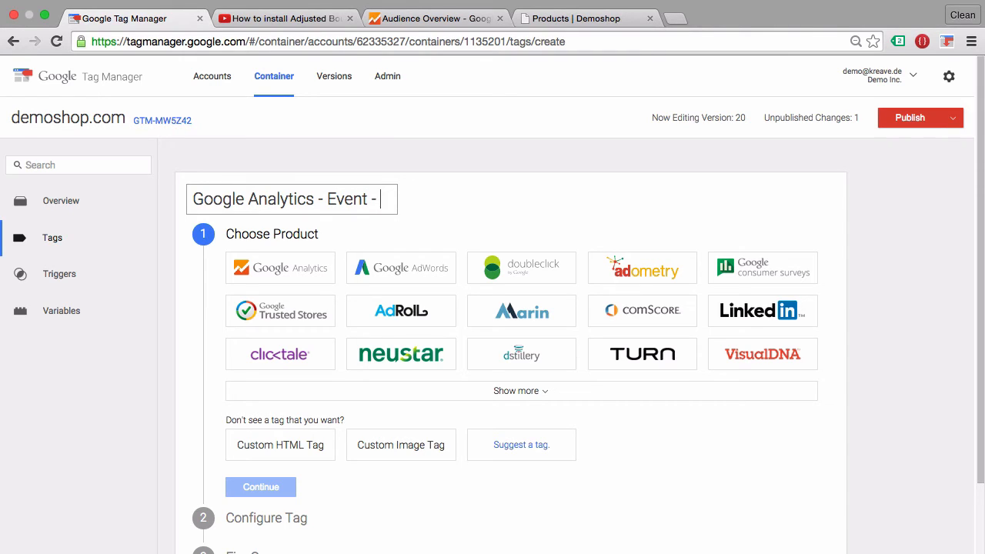
type("5 sec")
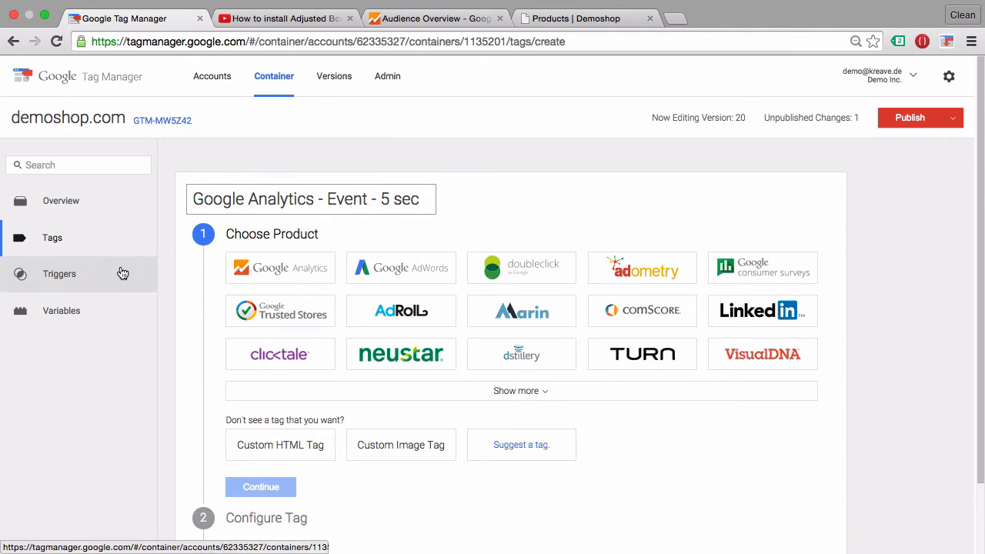
Step: Make it a Universal Analytics tag using the {{AnalyticsID}} tracking ID, tracking an Event
left_click(280, 268)
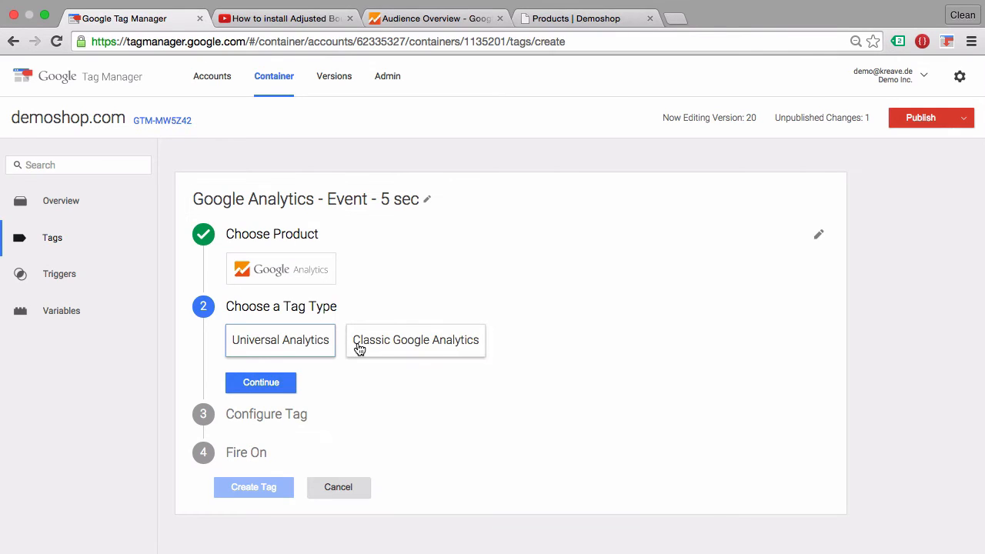
left_click(260, 382)
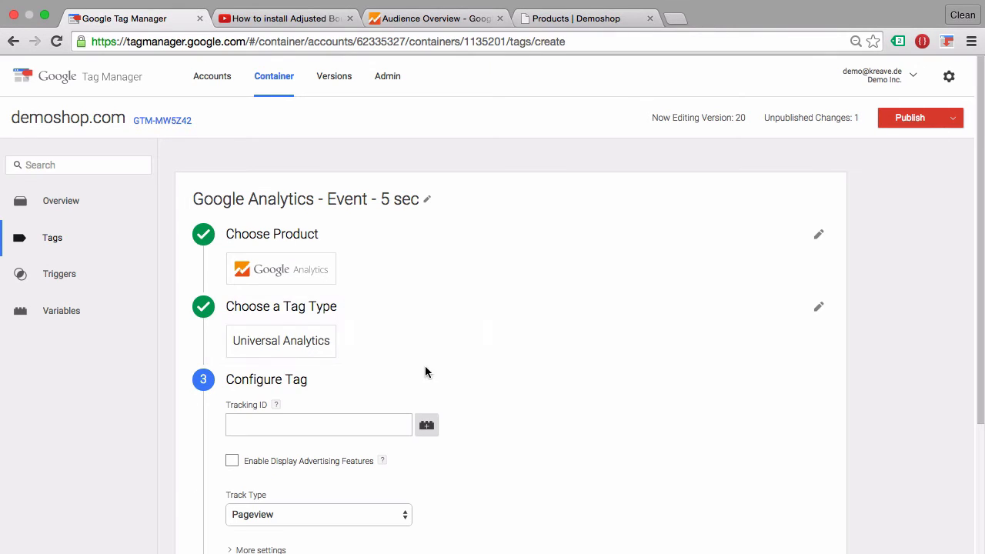
mouse_move(350, 385)
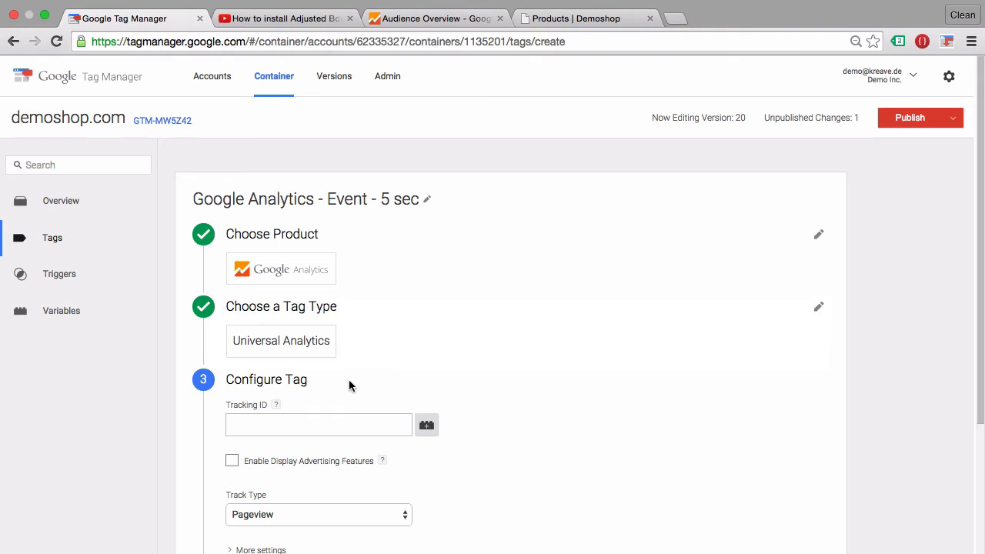
type("{{")
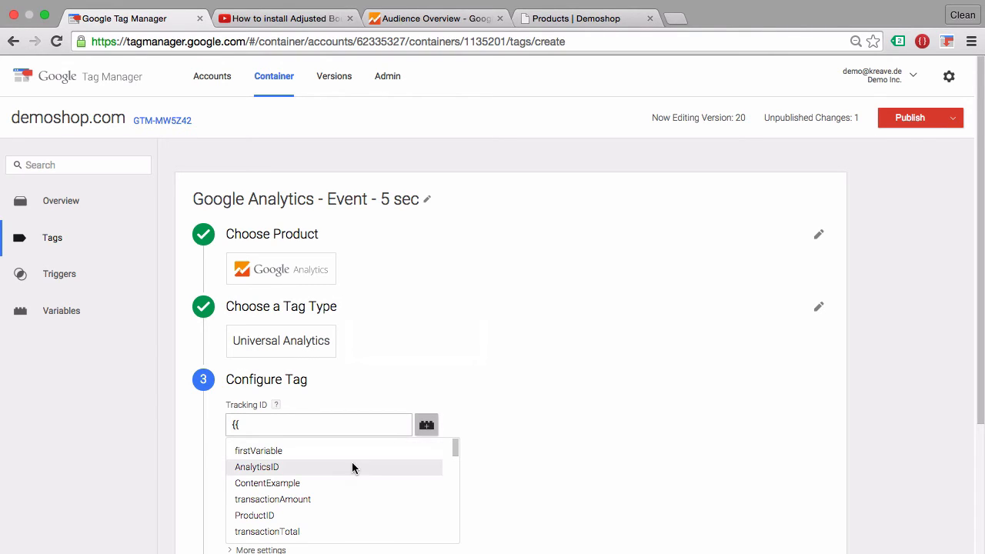
mouse_move(312, 483)
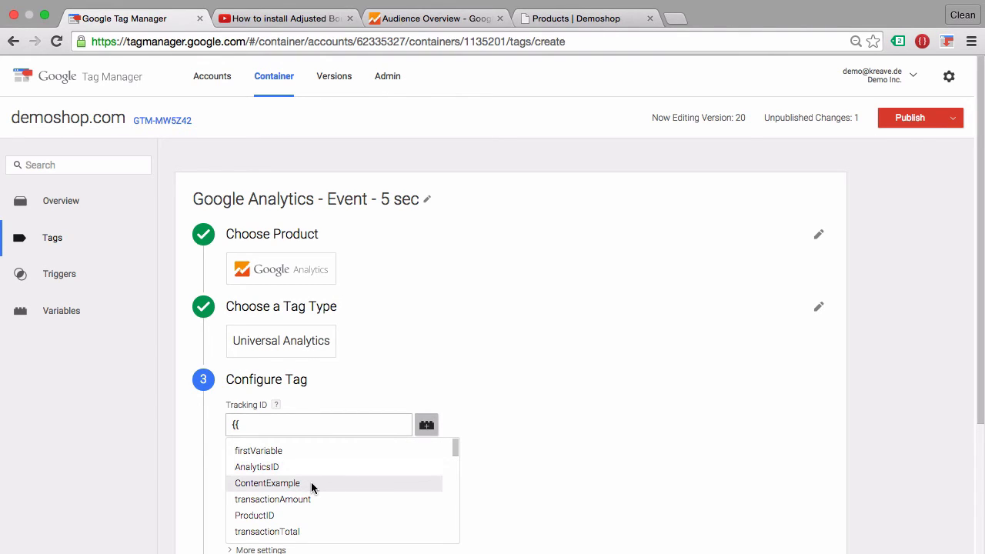
left_click(256, 467)
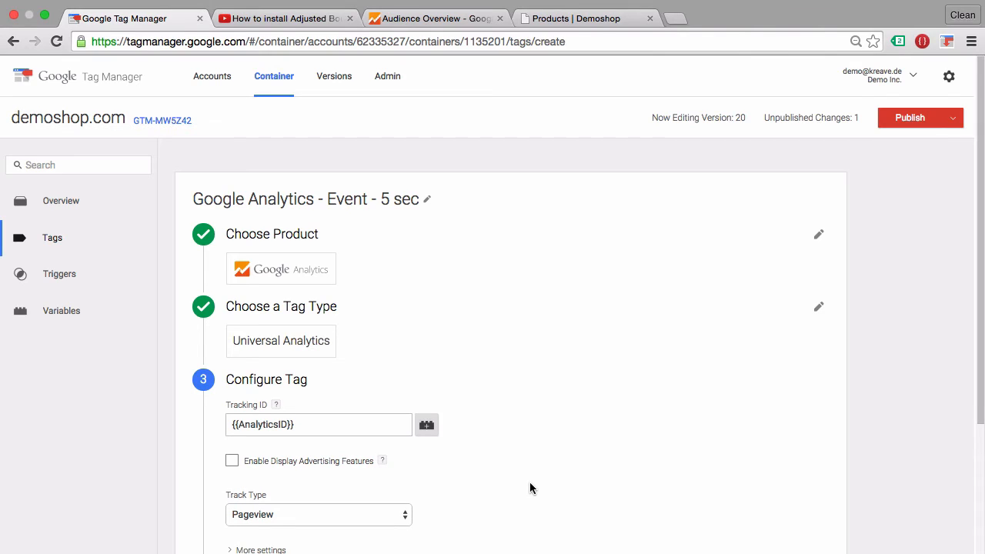
scroll("down", 3)
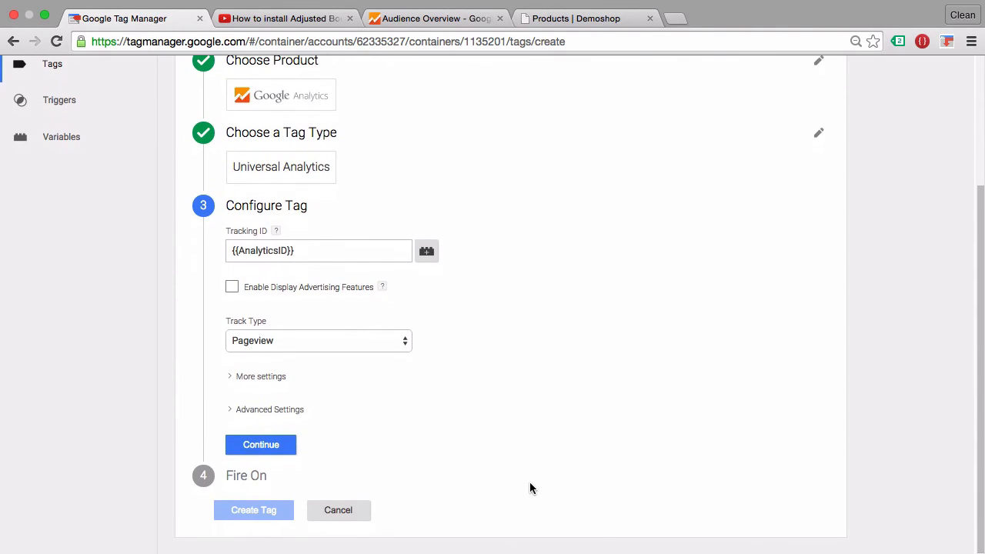
mouse_move(324, 345)
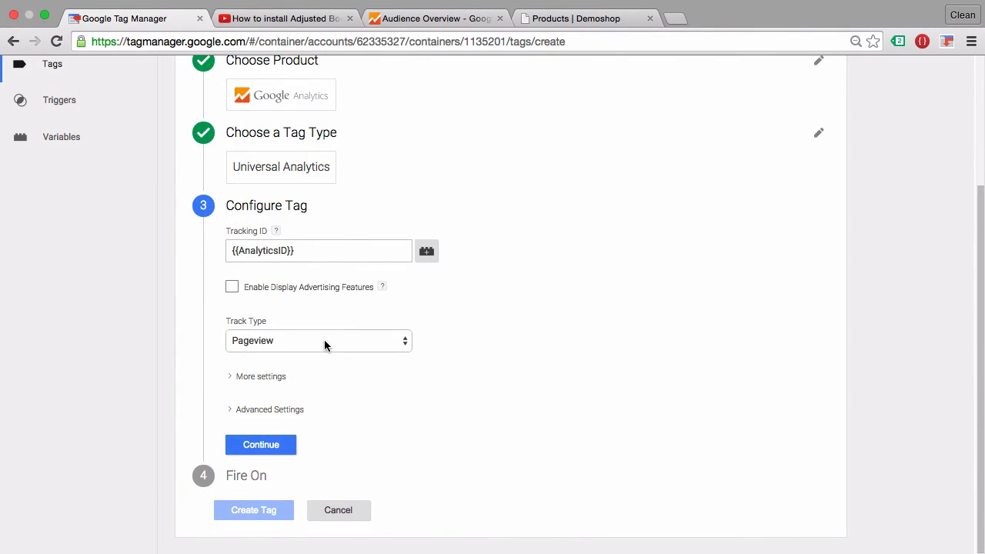
left_click(318, 340)
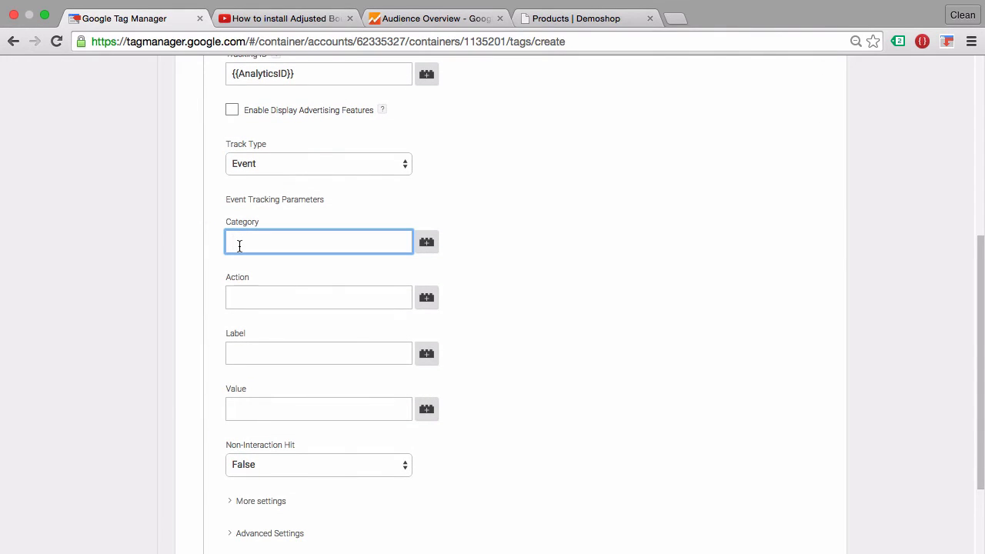
Step: Set Category 'Timer', Action '5 sec', Label {{Page Path}}, Non-Interaction Hit true, and continue
type("Timer")
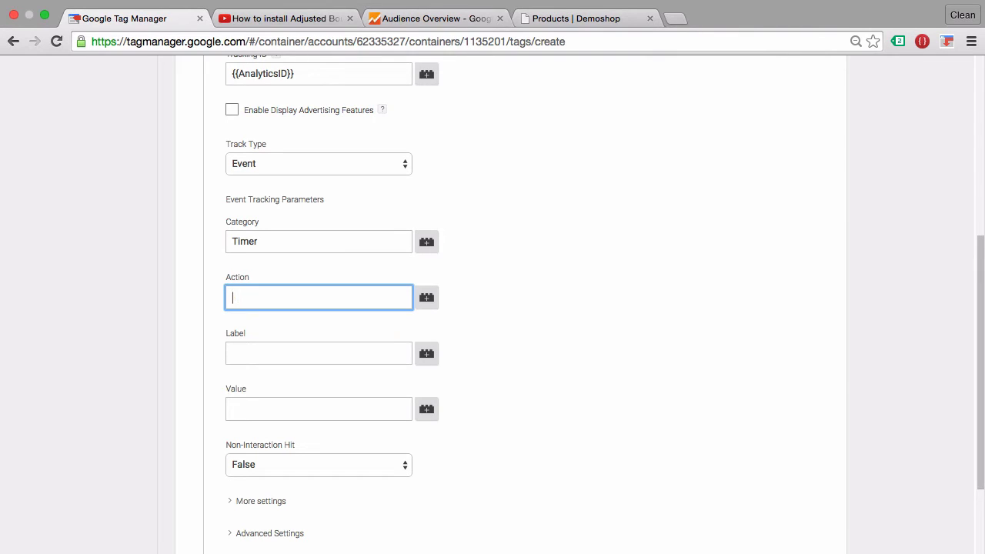
type("5 sec")
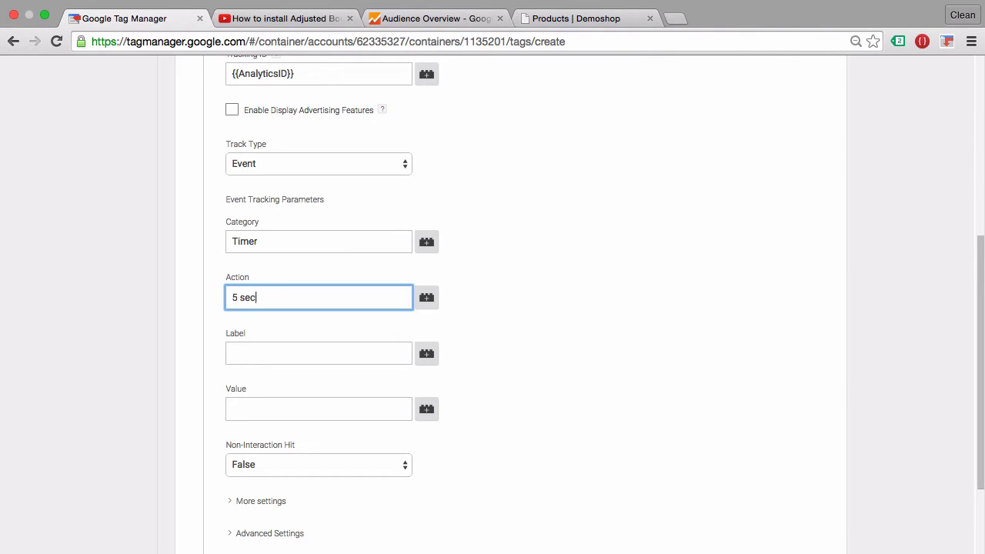
left_click(317, 353)
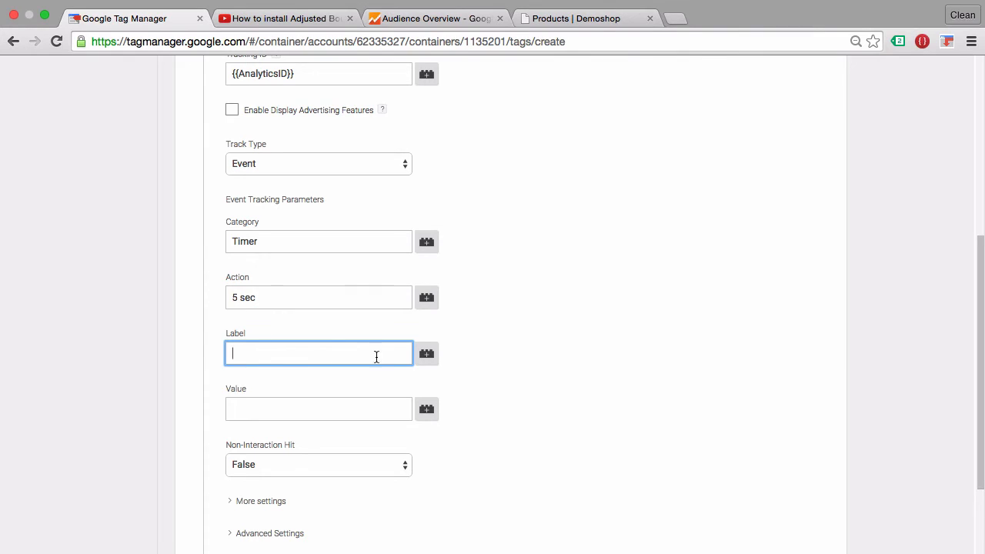
type("{{")
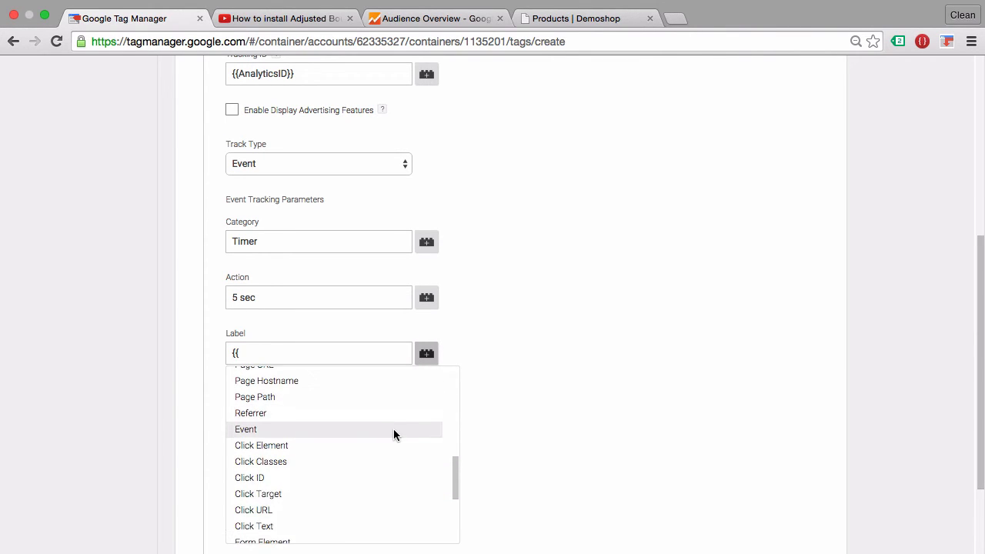
left_click(255, 397)
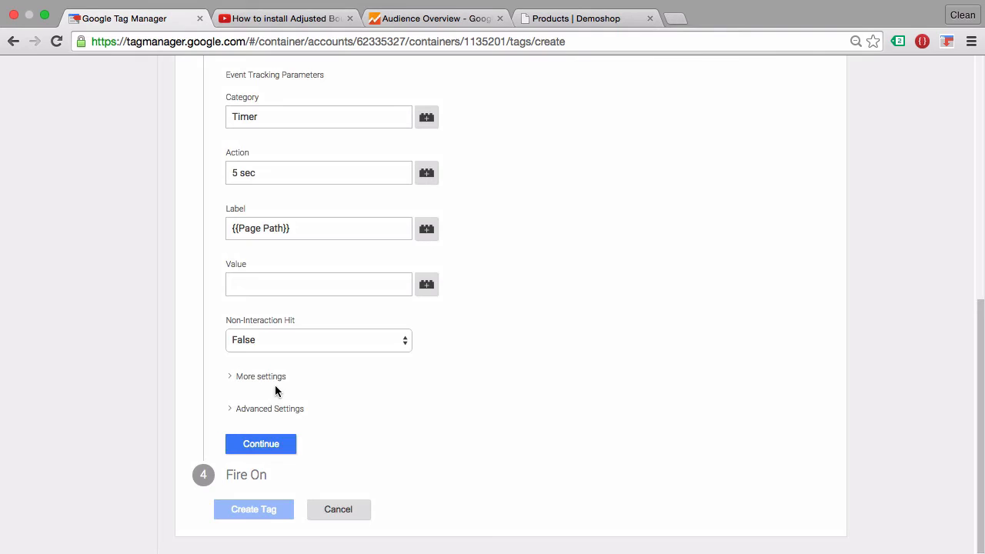
mouse_move(520, 337)
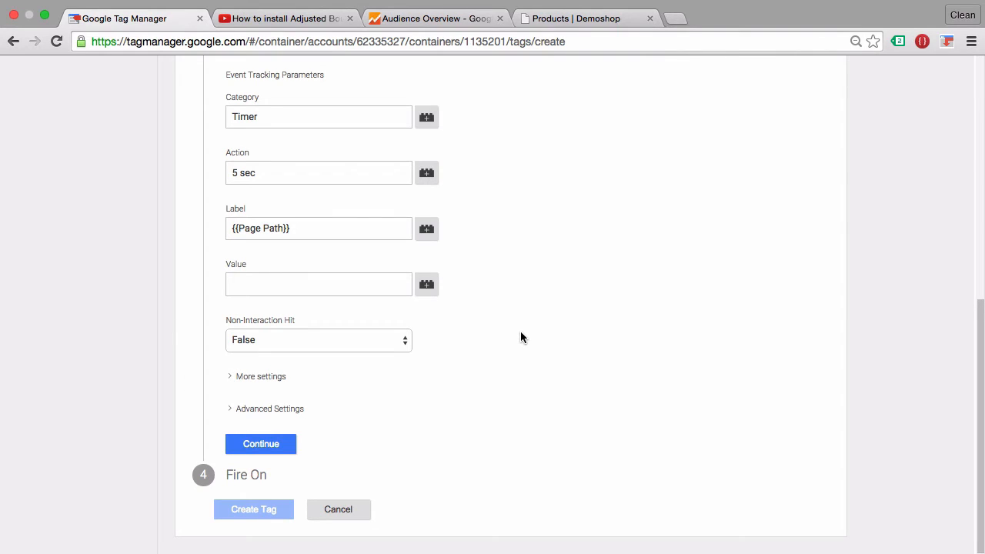
mouse_move(387, 338)
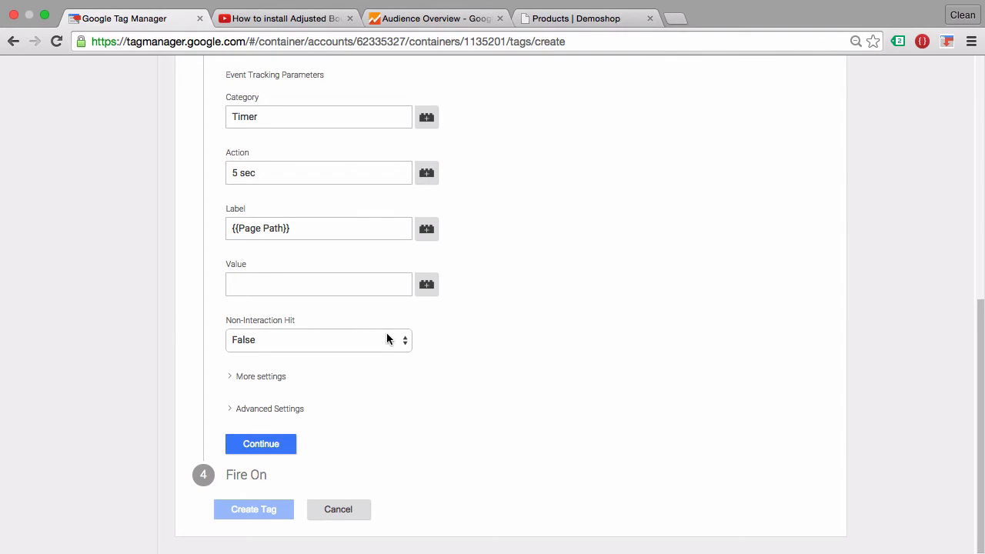
left_click(318, 340)
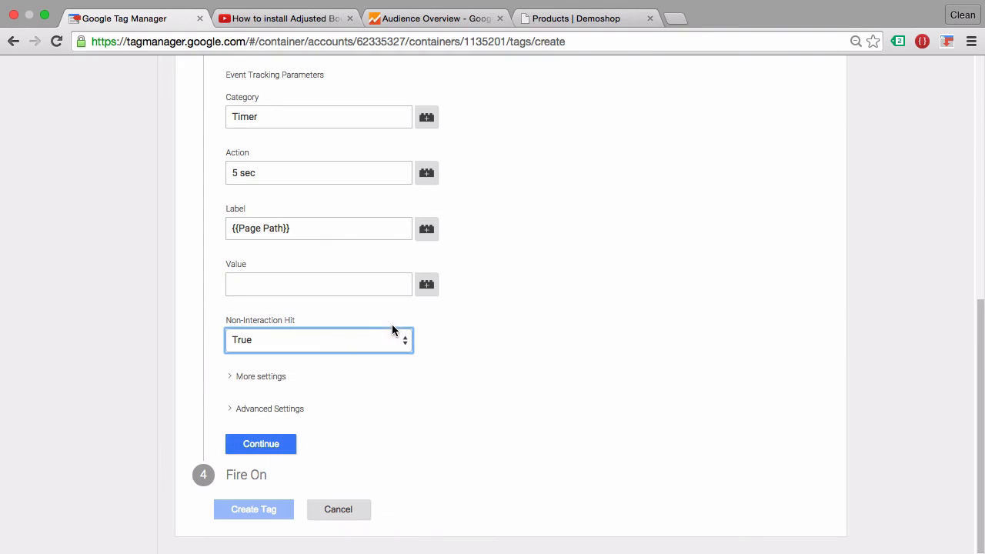
mouse_move(439, 331)
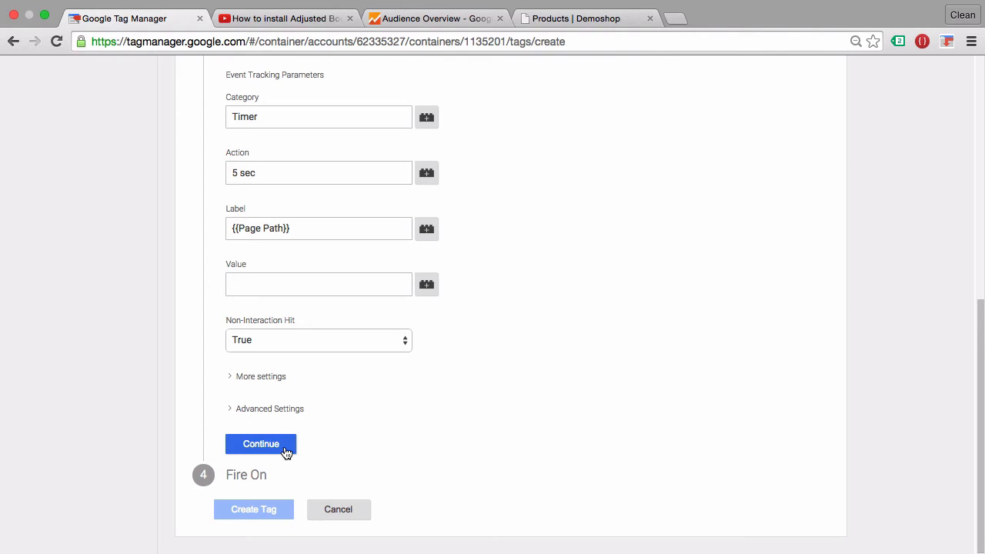
left_click(261, 444)
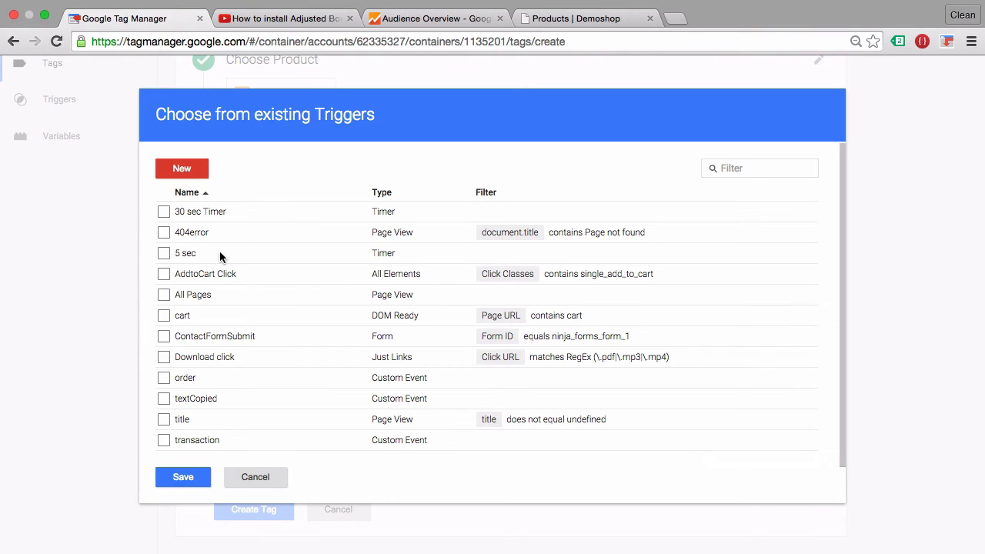
Step: Attach the 5 sec timer trigger, create the event tag, and return to the Demoshop preview
left_click(164, 253)
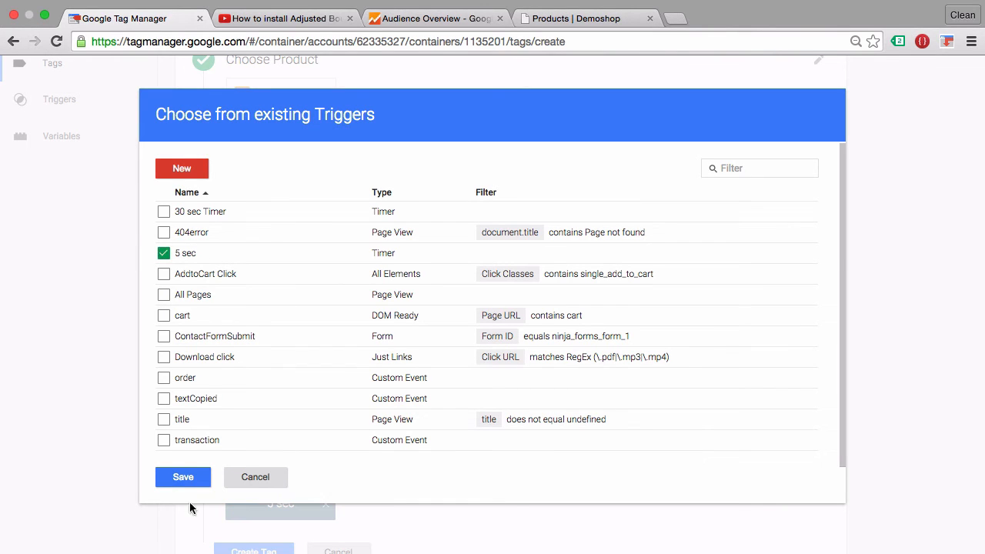
left_click(183, 476)
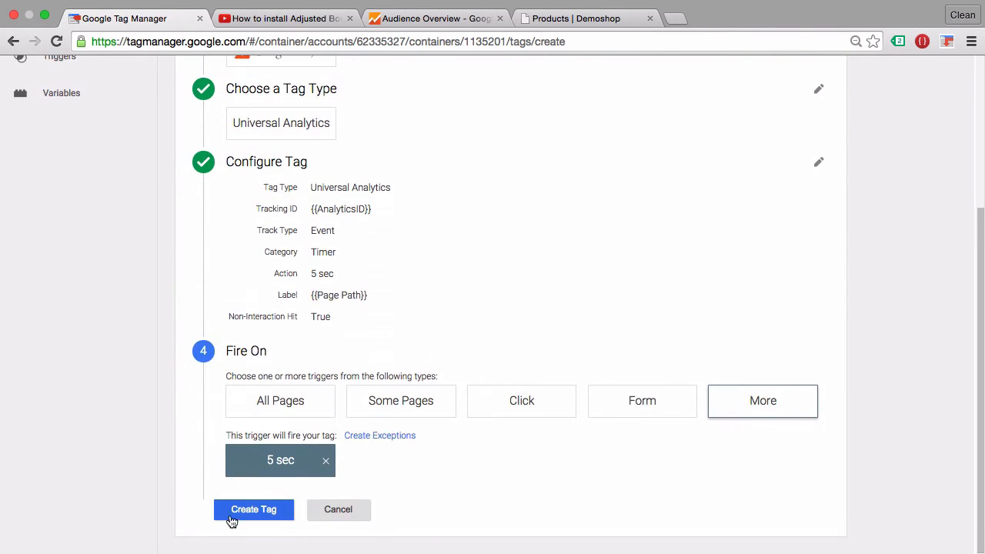
left_click(253, 510)
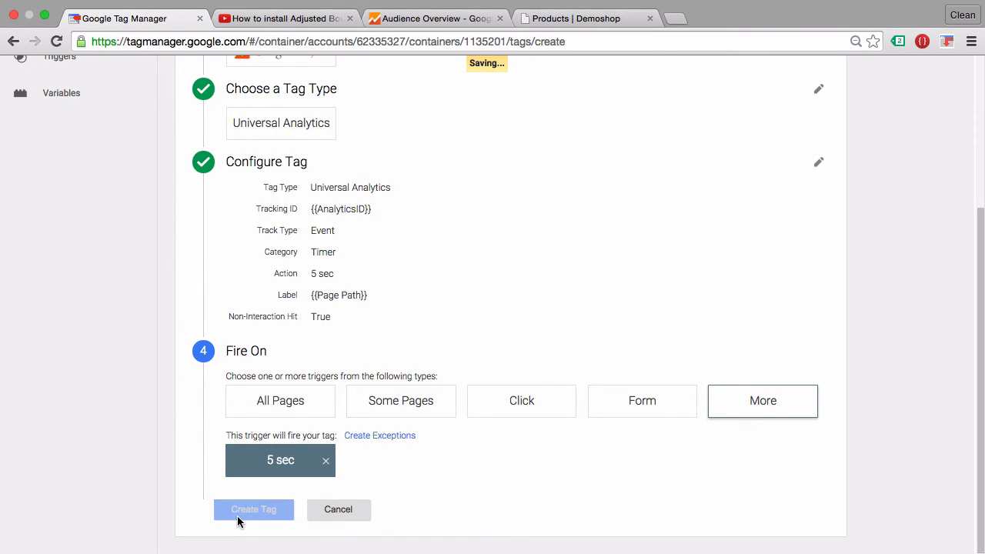
left_click(253, 509)
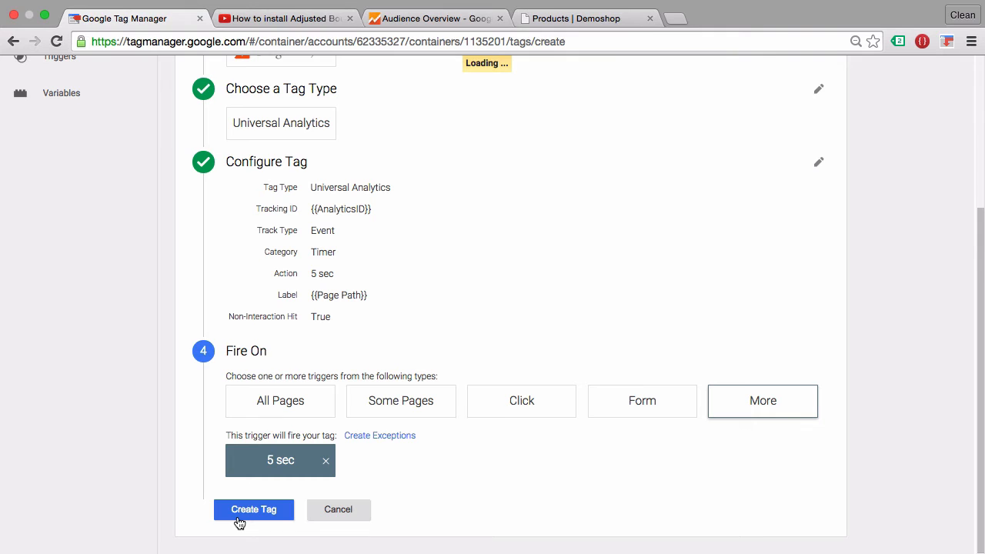
left_click(253, 509)
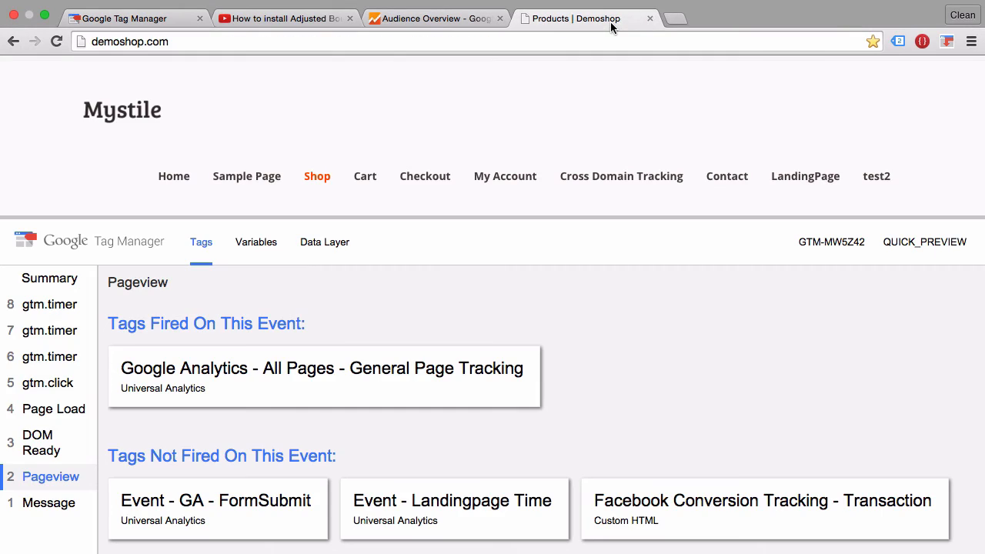
Step: Reload the shop page, check the Event - 5 sec tag under gtm.timer, then go to Google Analytics
left_click(55, 41)
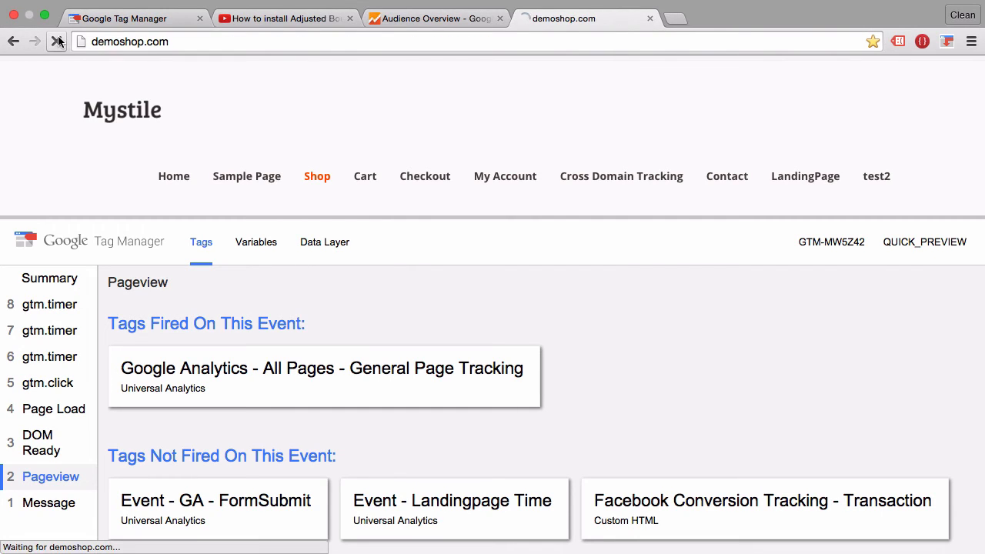
left_click(56, 42)
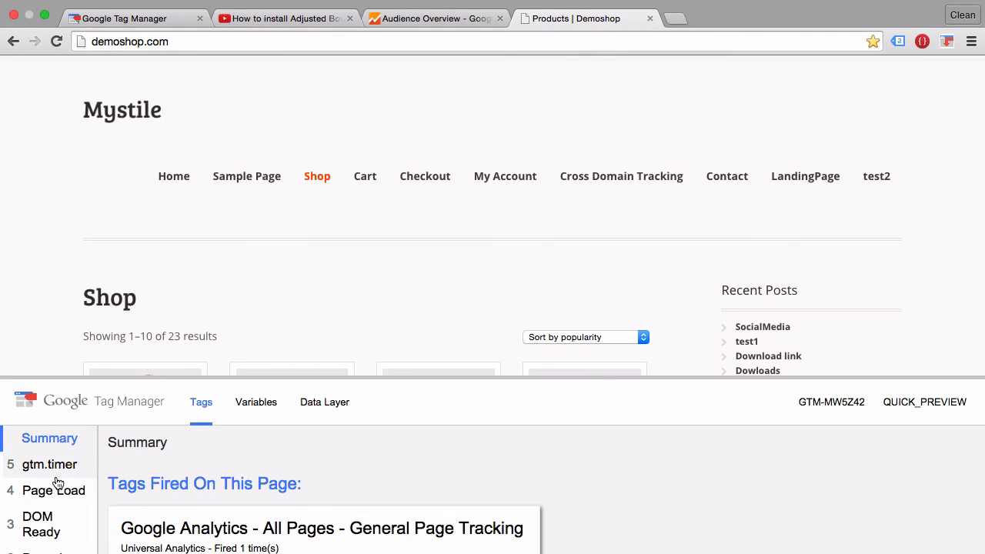
left_click(49, 464)
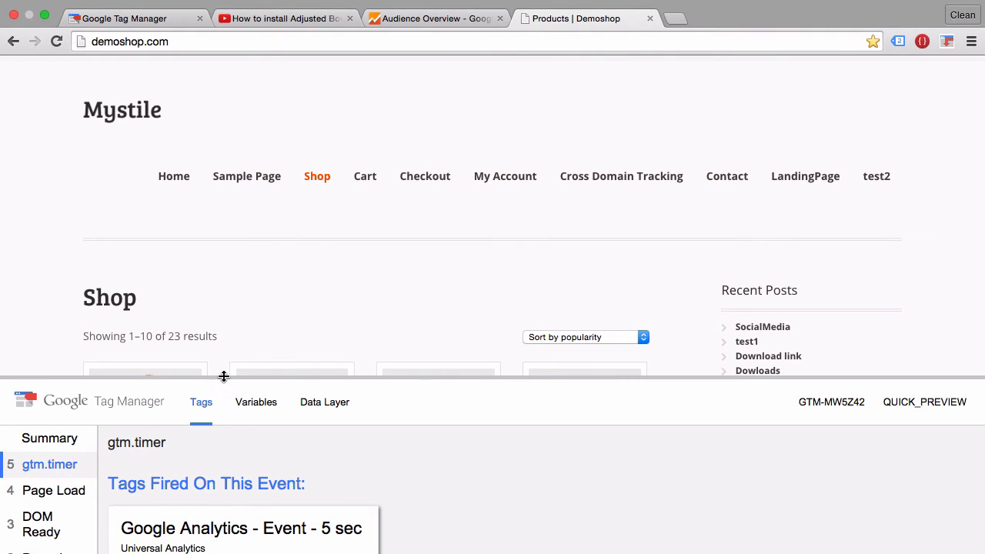
mouse_move(224, 376)
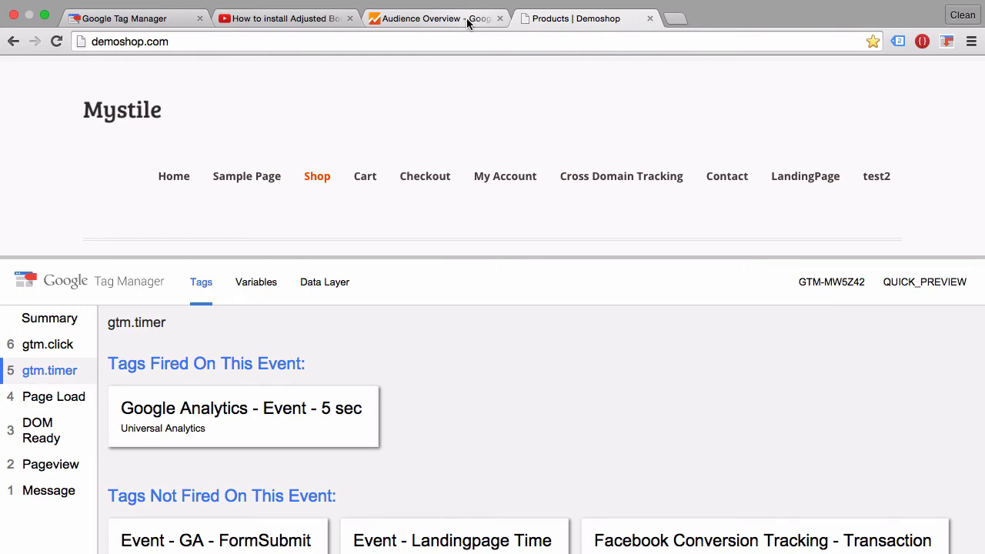
left_click(435, 17)
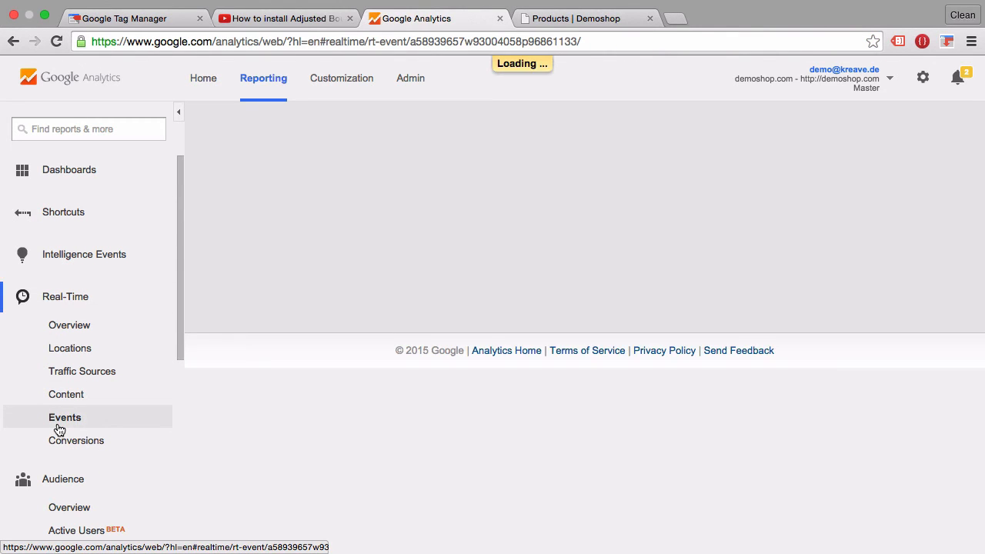
Step: View Real-Time Events (Last 30 min), drill into the Timer category, then return to Demoshop
left_click(65, 417)
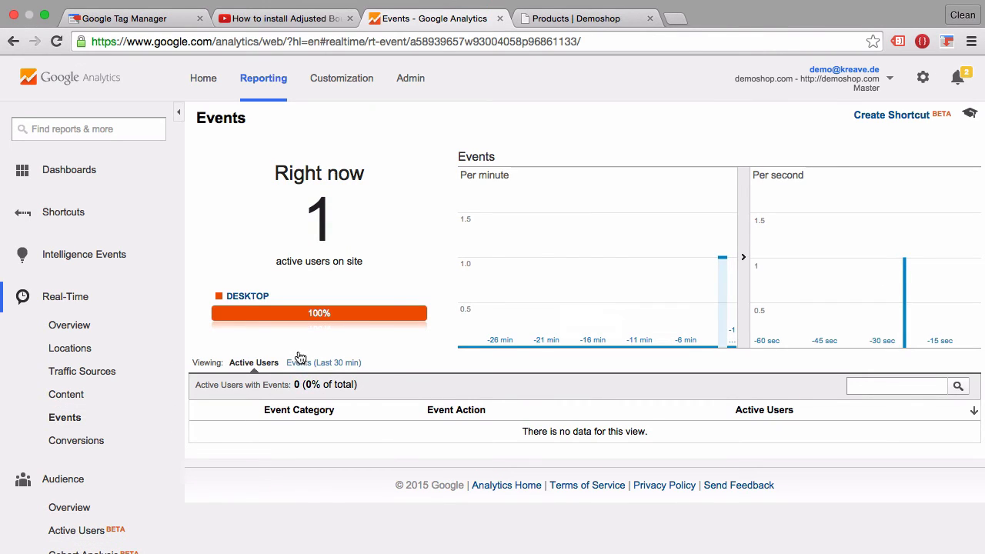
left_click(295, 362)
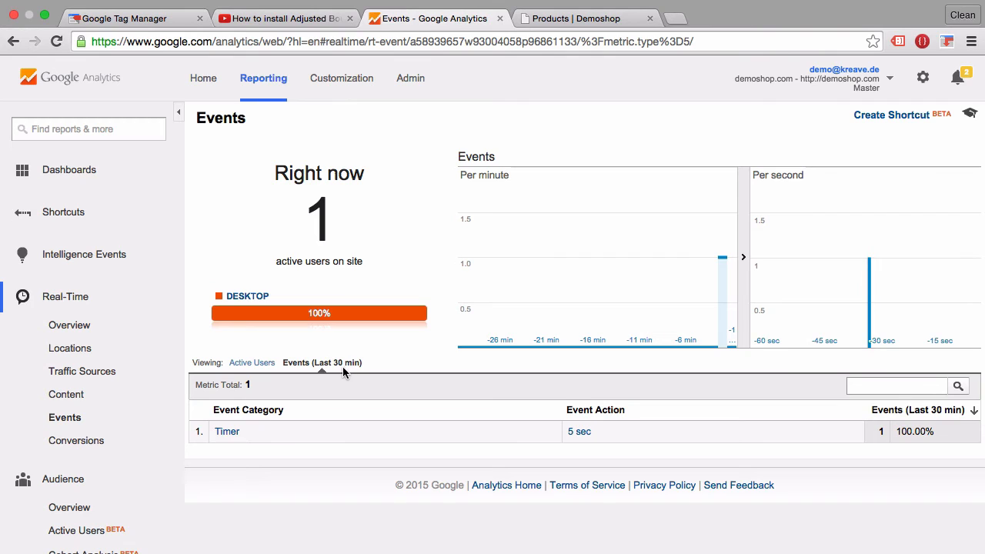
mouse_move(226, 431)
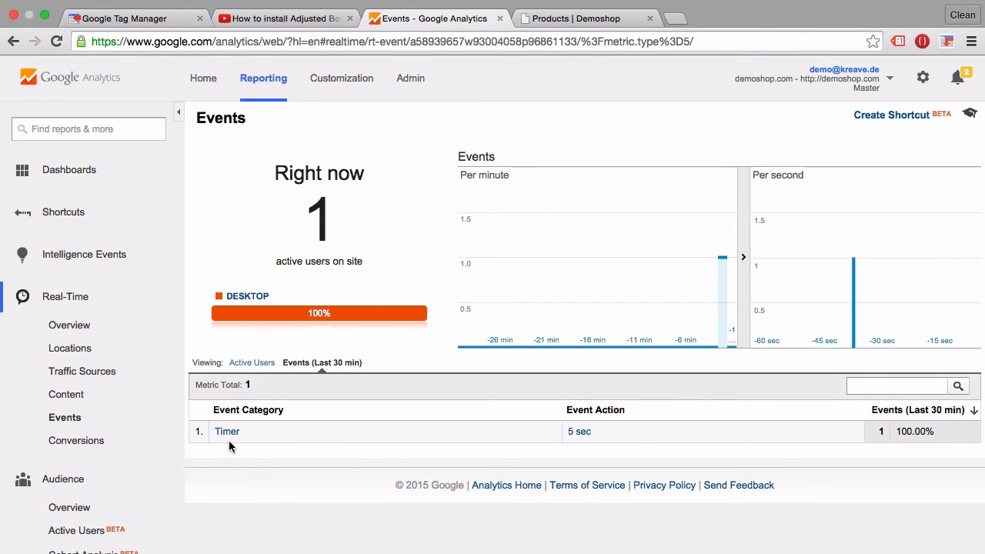
left_click(226, 431)
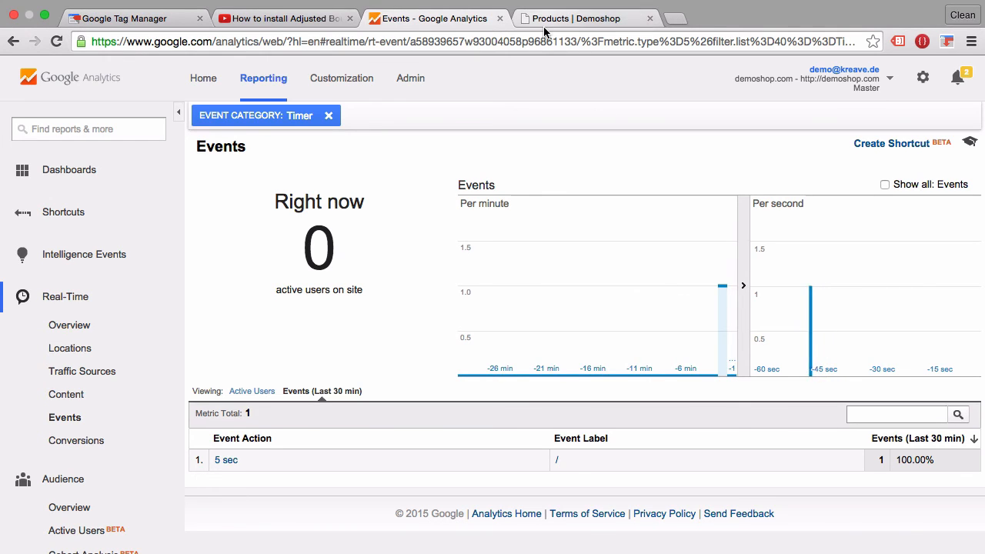
left_click(584, 18)
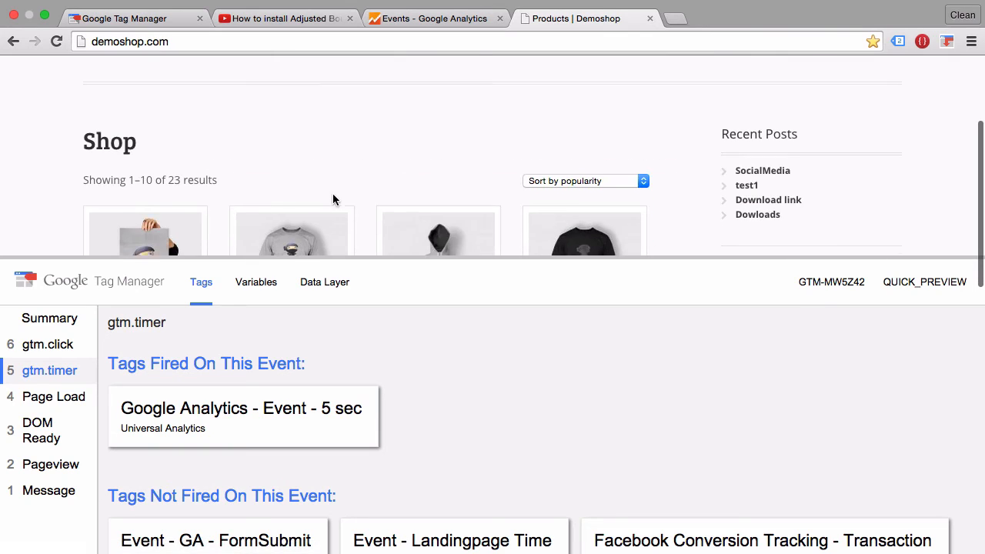
Step: Navigate to the Demoshop SocialMedia page to see the tag fire again in preview
left_click(762, 170)
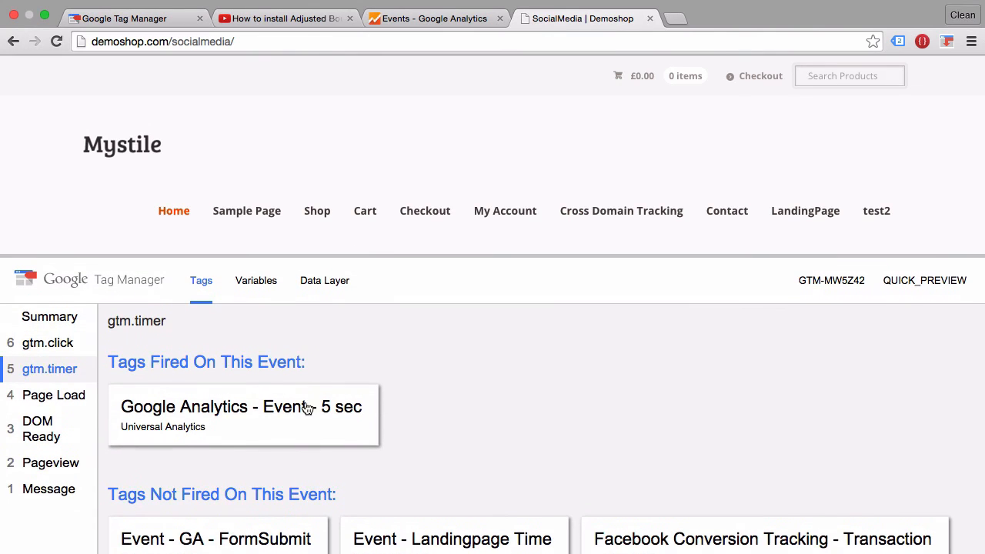
mouse_move(140, 121)
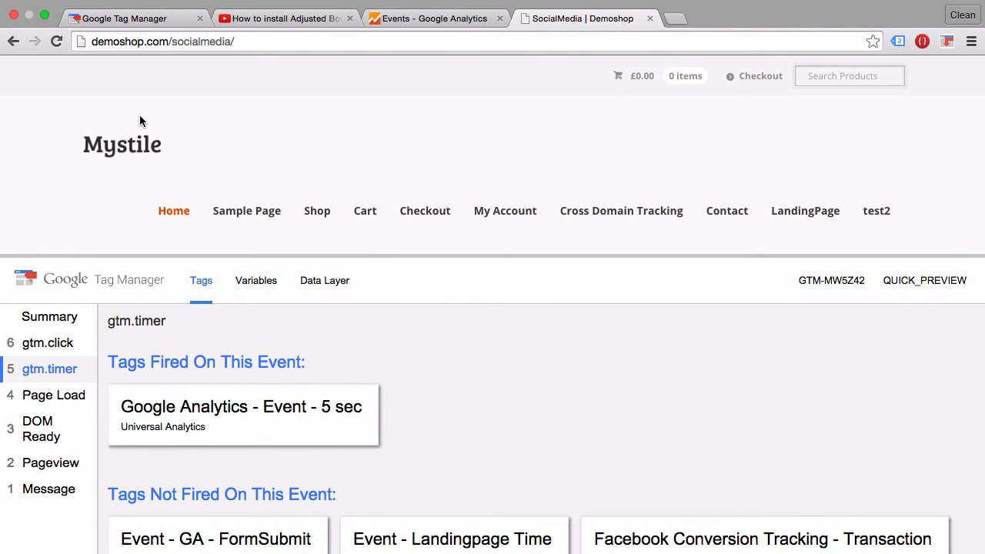
mouse_move(373, 422)
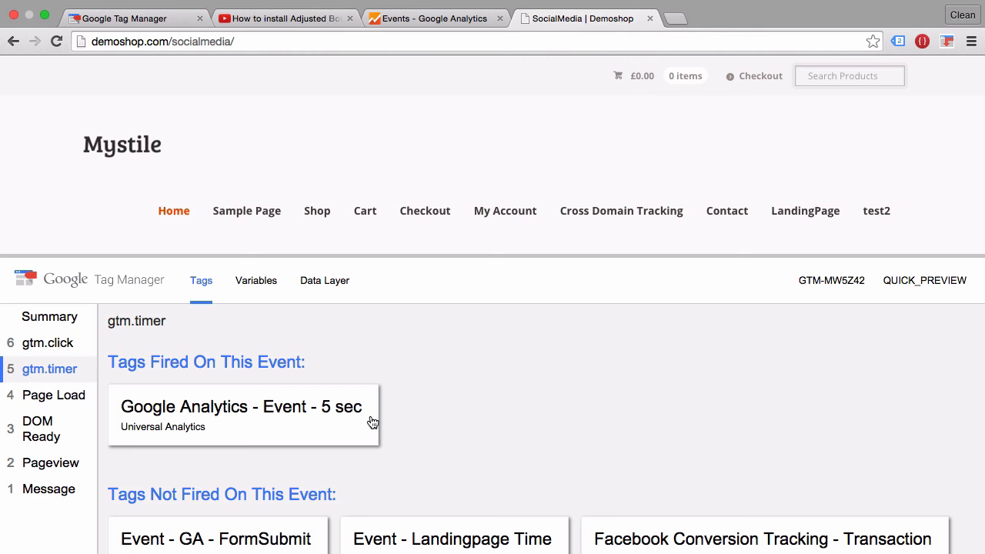
mouse_move(123, 18)
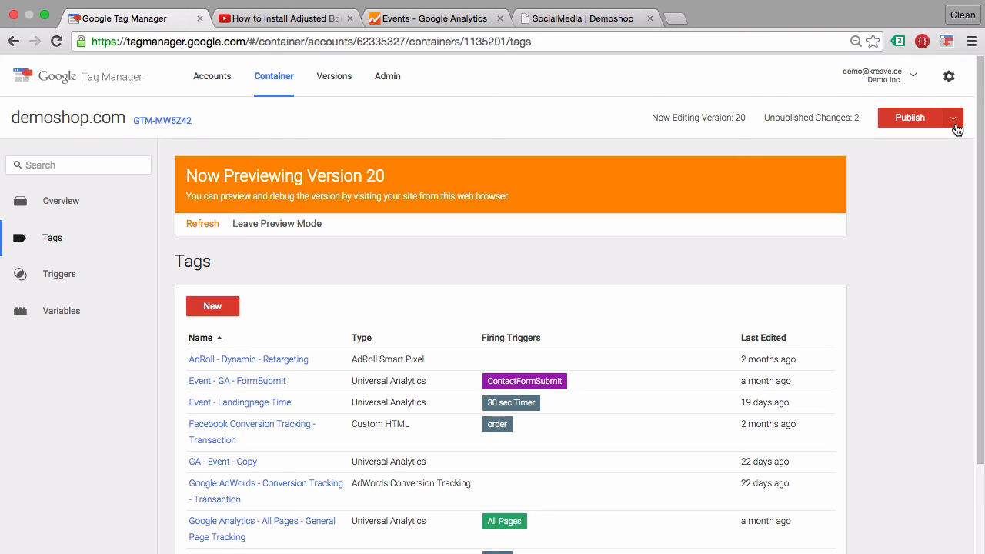
Step: Publish container version 20 of demoshop.com with its 2 changes
left_click(909, 117)
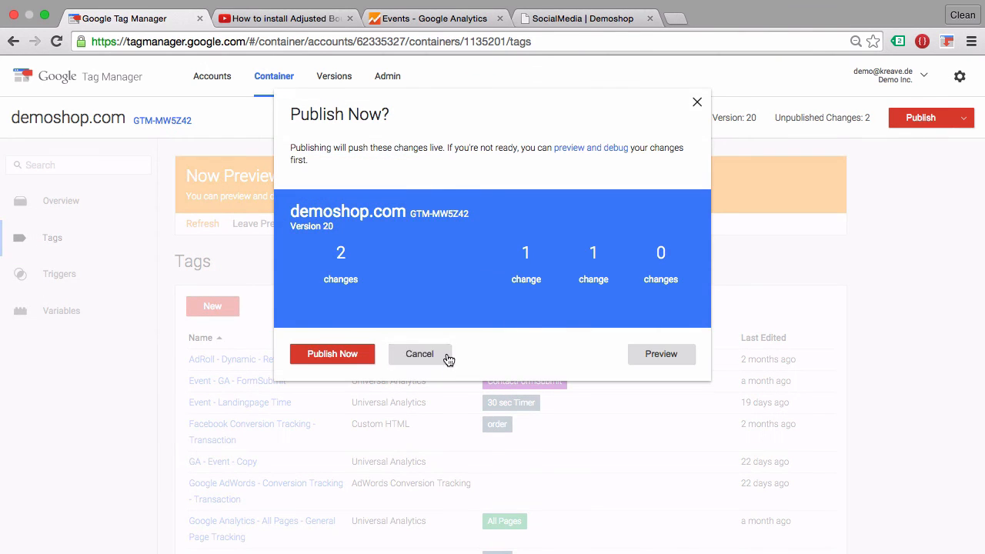
left_click(332, 354)
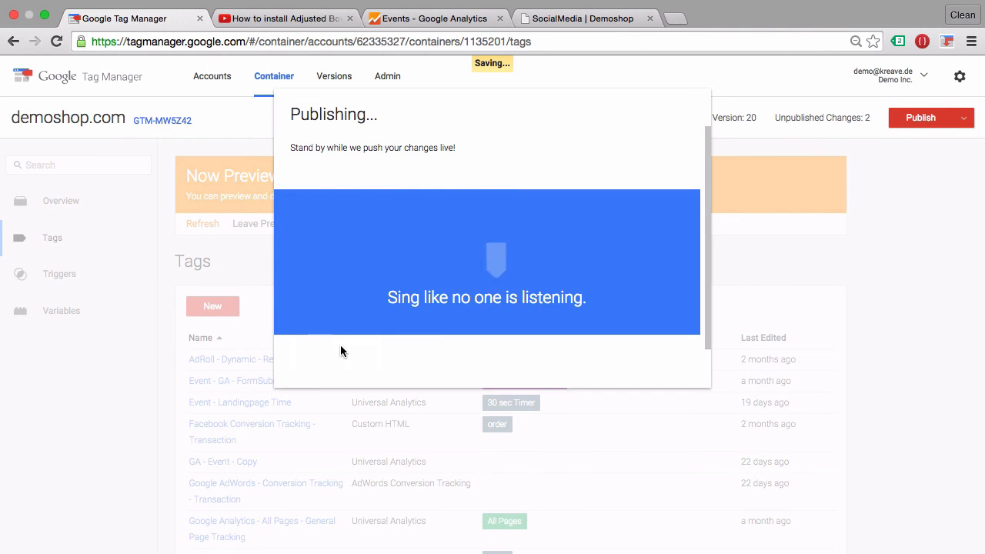